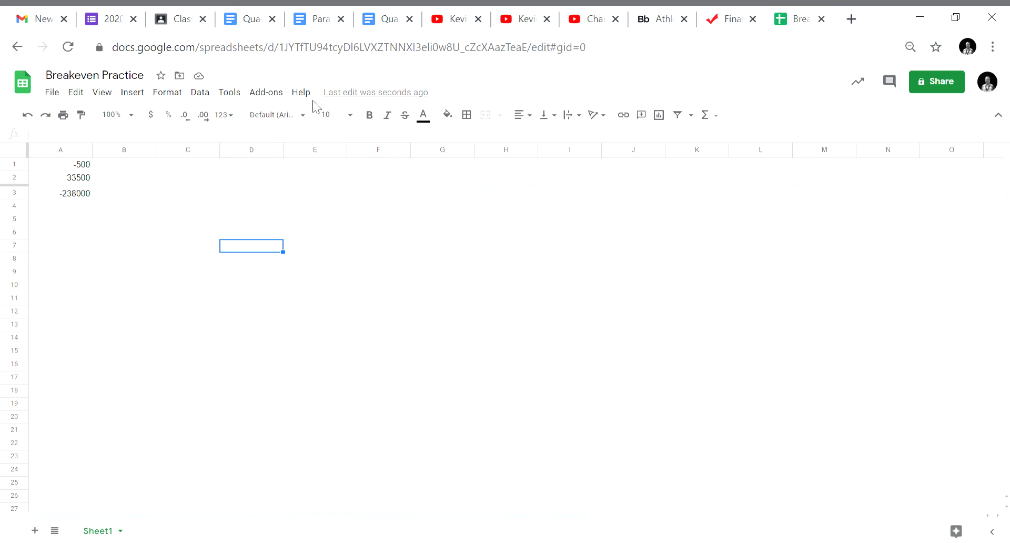
{"action": "mouse_move", "coordinate": [759, 89]}
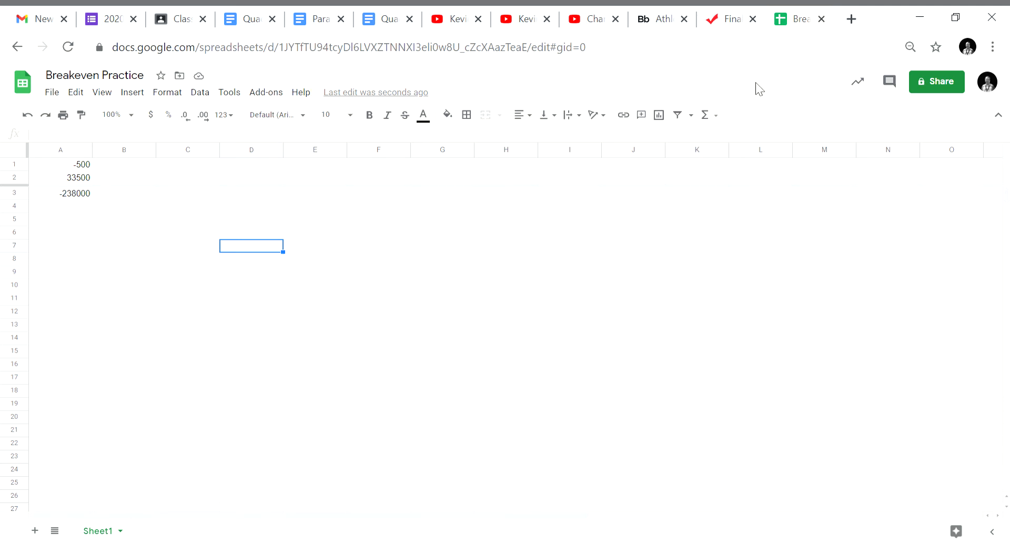
{"action": "mouse_move", "coordinate": [736, 167]}
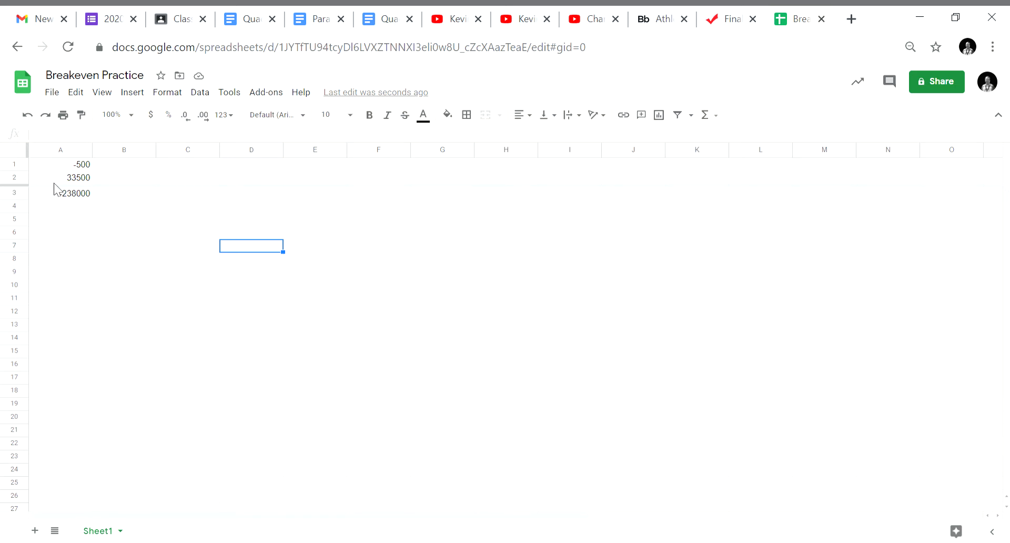
{"action": "mouse_move", "coordinate": [61, 198]}
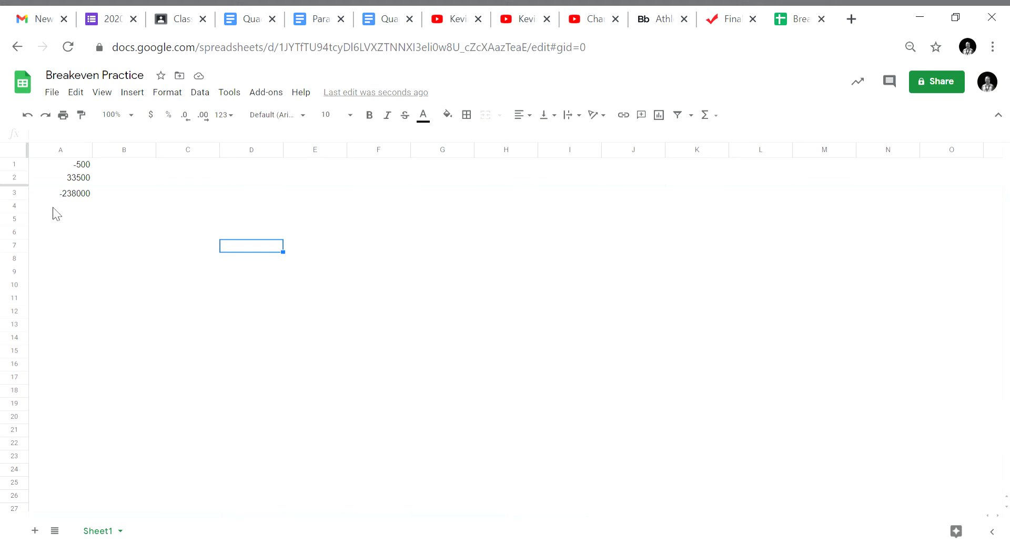
Step: In A4, begin the first root formula: =((-A2+sqrt(A2^2-
{"action": "left_click", "coordinate": [60, 206]}
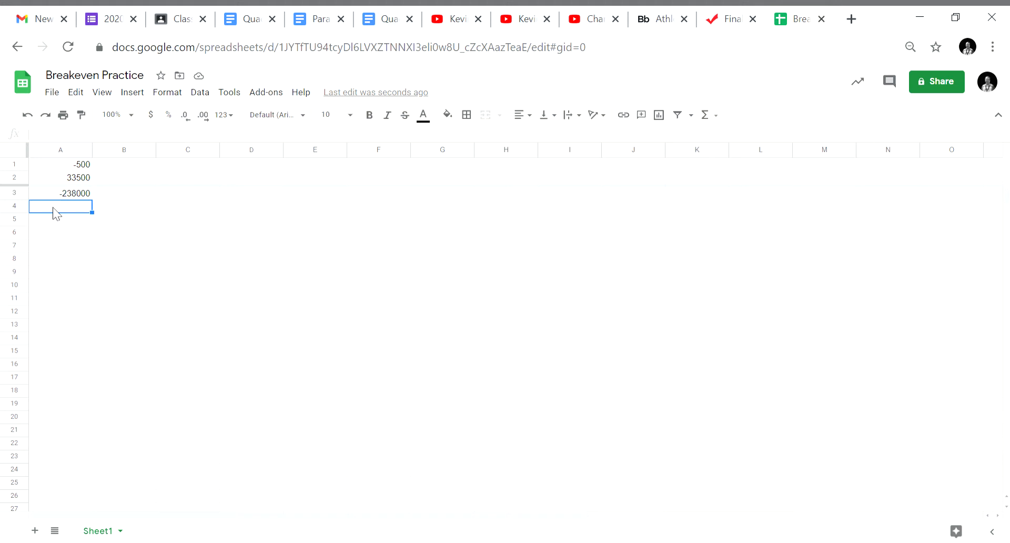
{"action": "type", "text": "=(("}
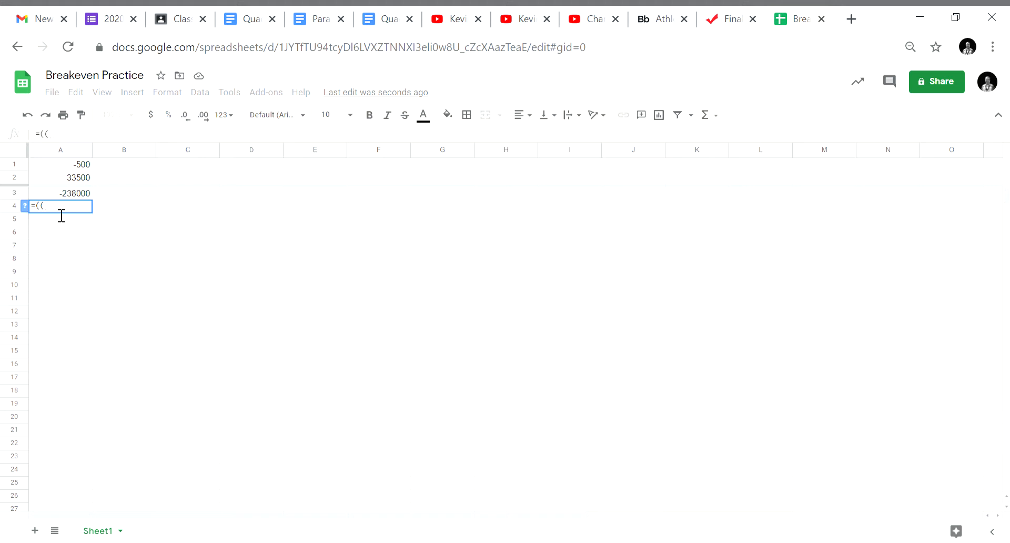
{"action": "type", "text": "-"}
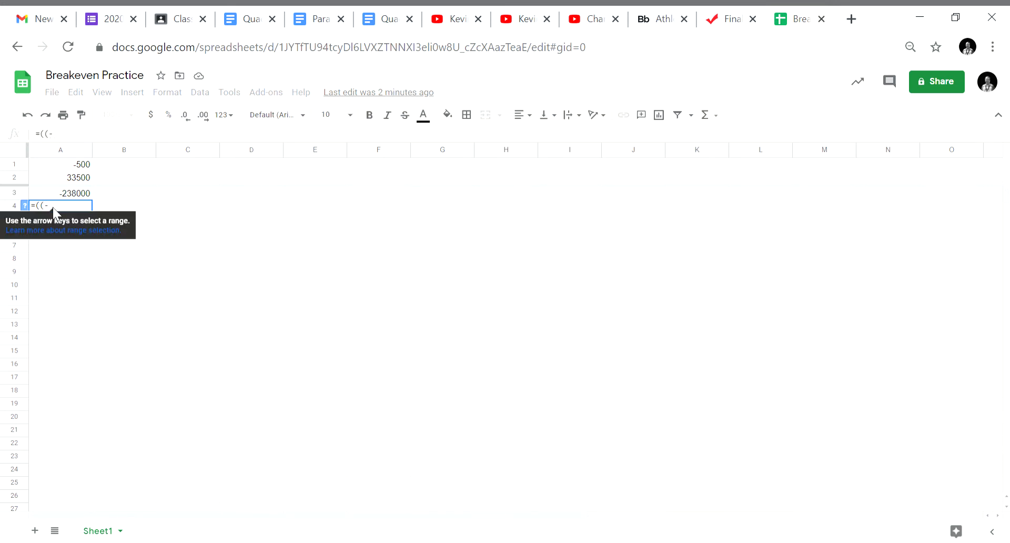
{"action": "type", "text": "a"}
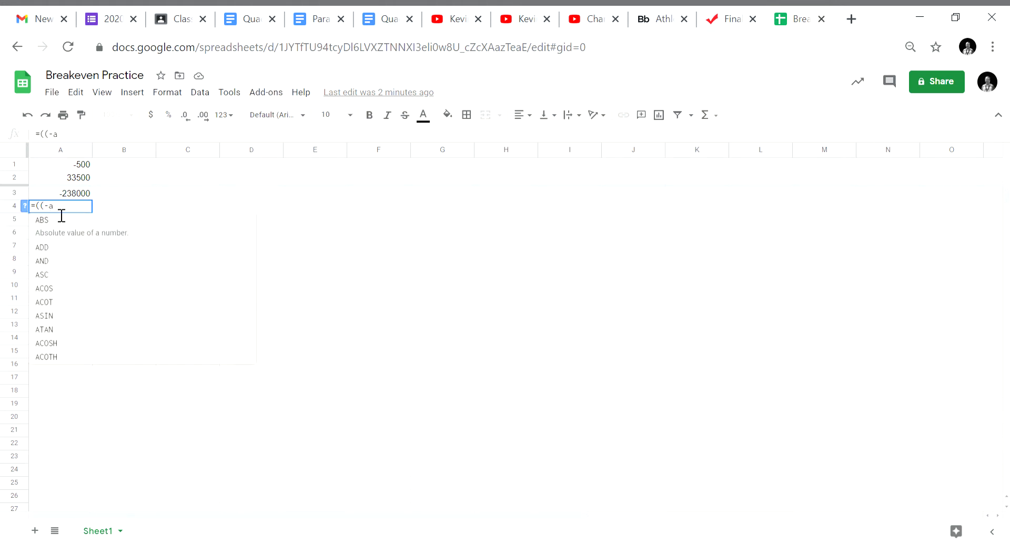
{"action": "type", "text": "2"}
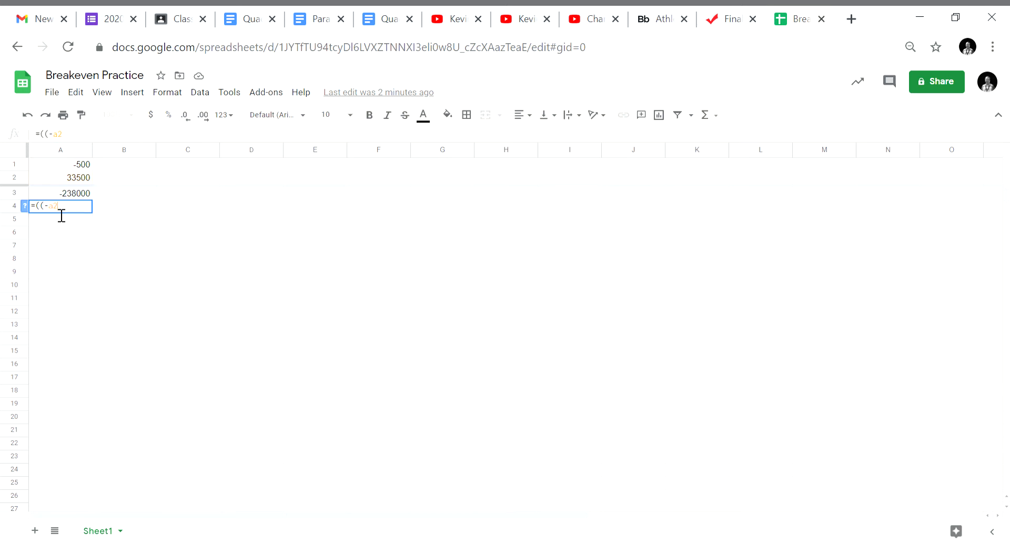
{"action": "type", "text": "+"}
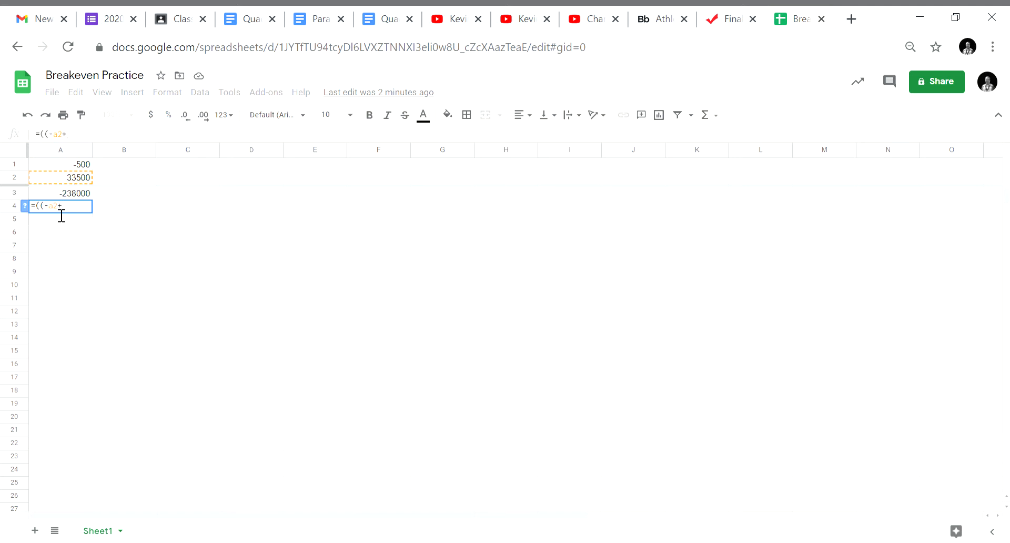
{"action": "type", "text": "sq"}
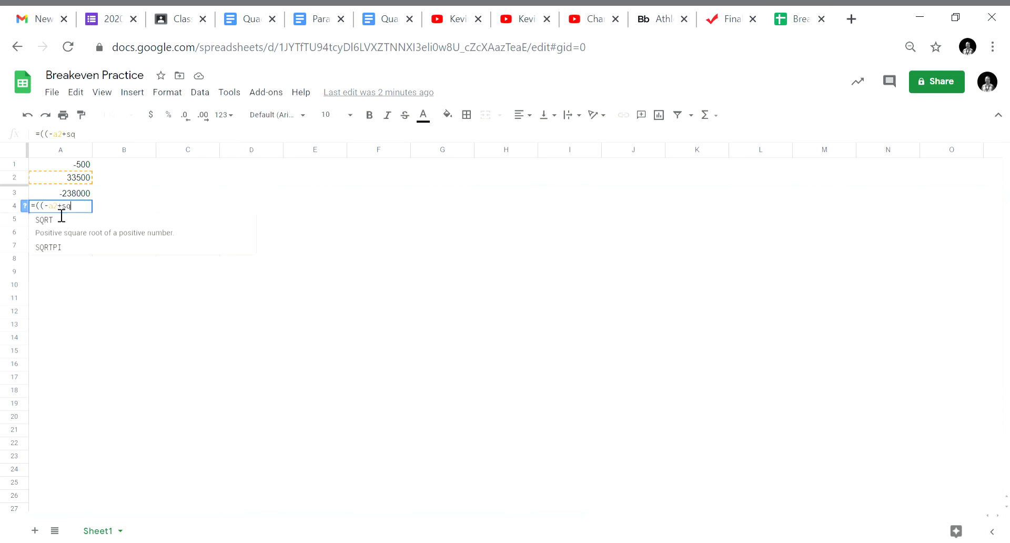
{"action": "type", "text": "rt("}
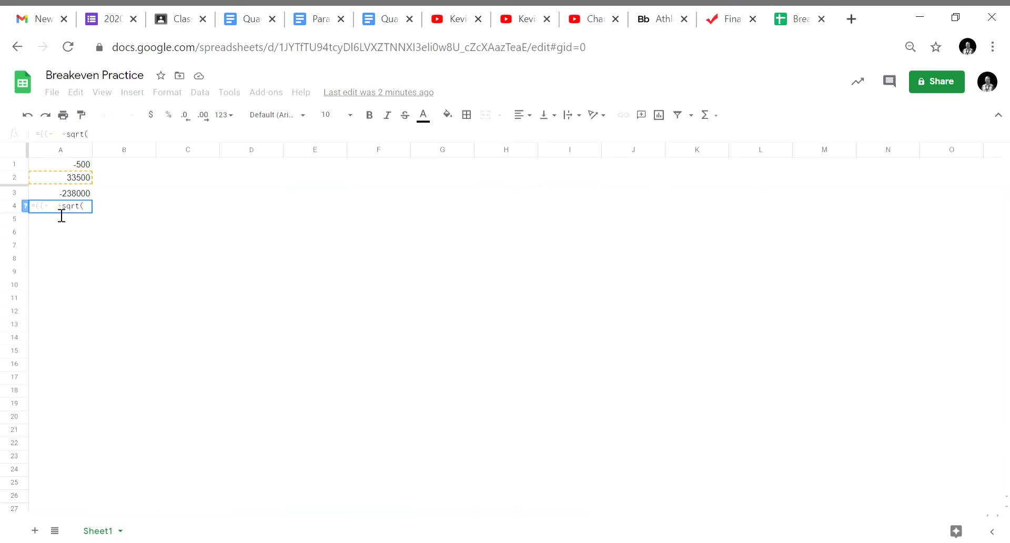
{"action": "type", "text": "a"}
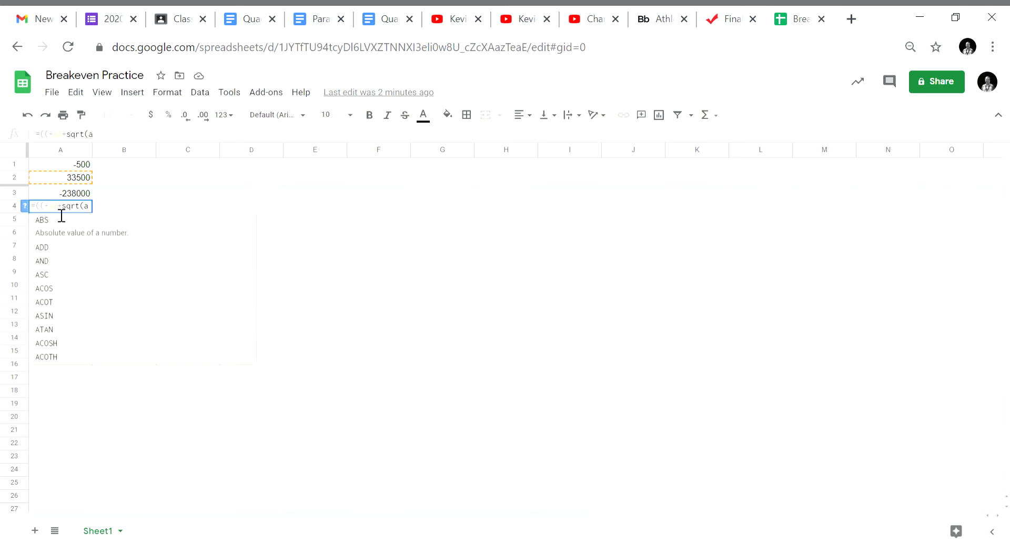
{"action": "type", "text": "a2"}
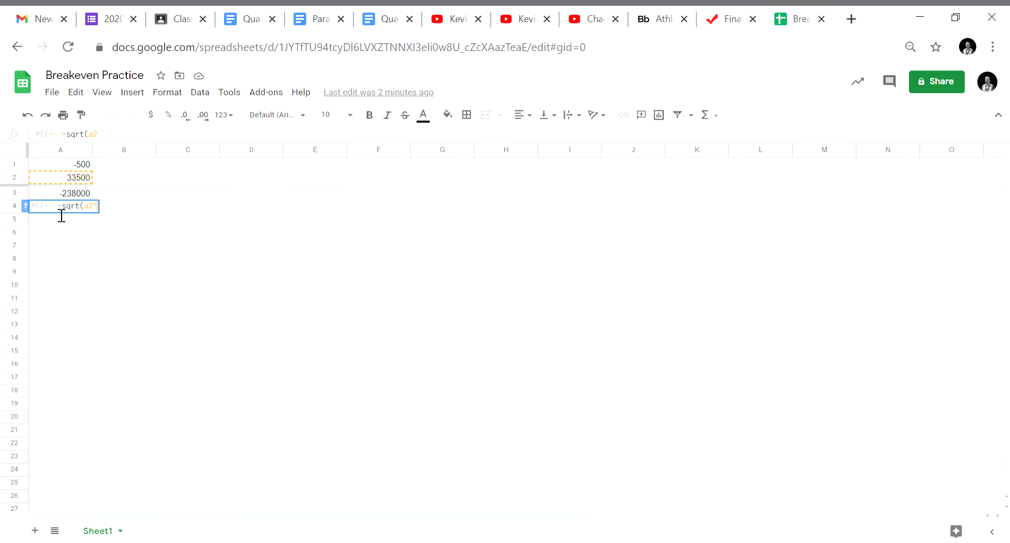
{"action": "type", "text": "^2"}
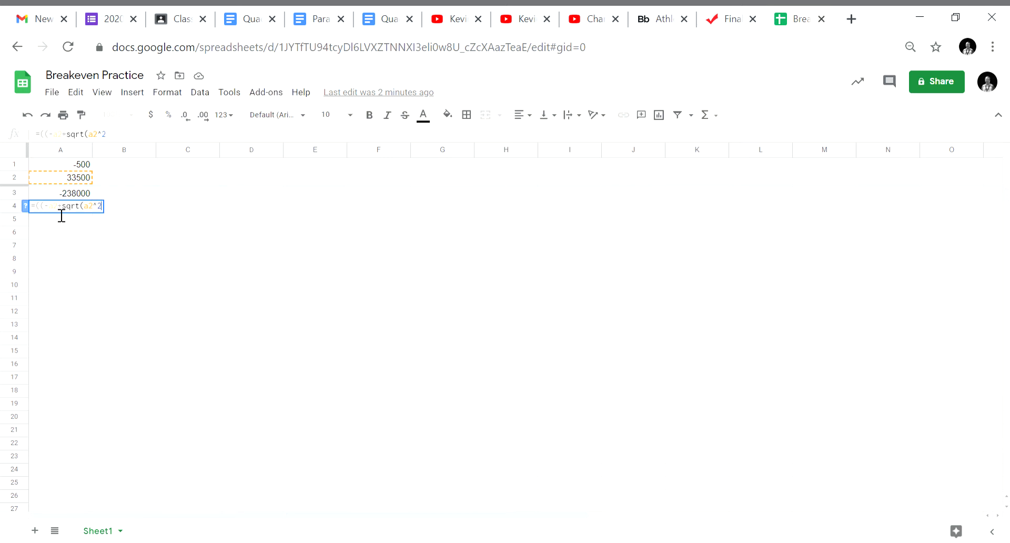
{"action": "type", "text": "-"}
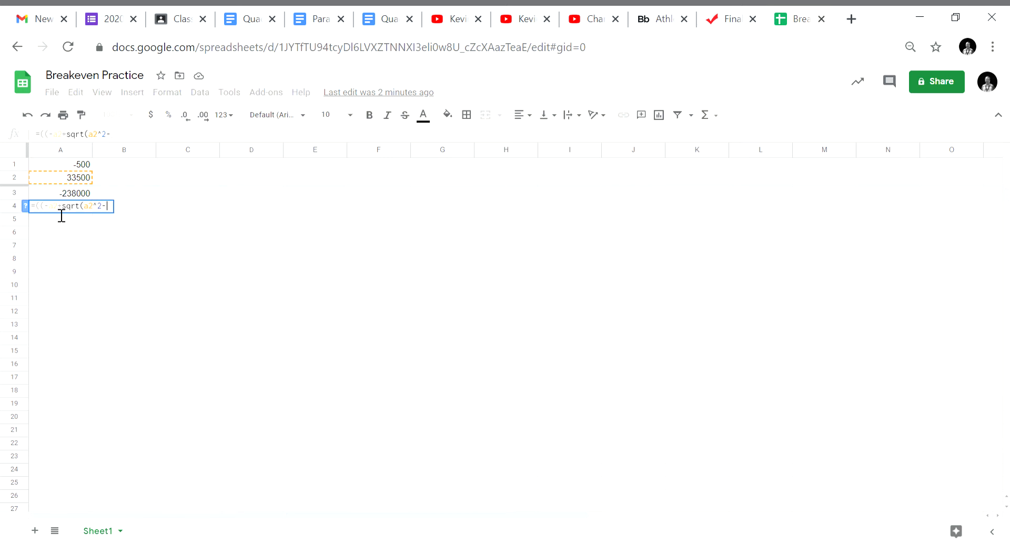
Step: Append 4*A1*A3))/(2*A1) to complete the A4 quadratic formula
{"action": "type", "text": "4*"}
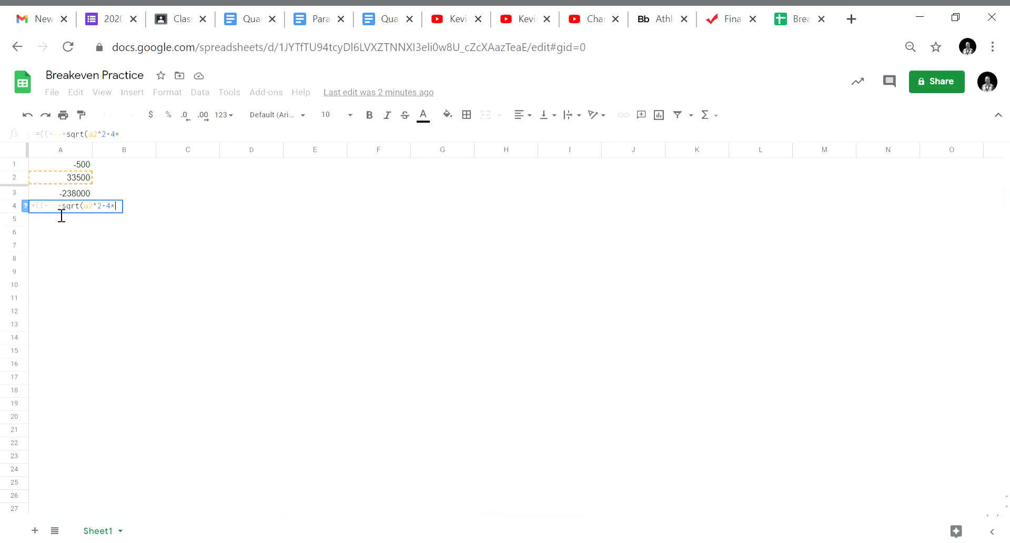
{"action": "type", "text": "a1"}
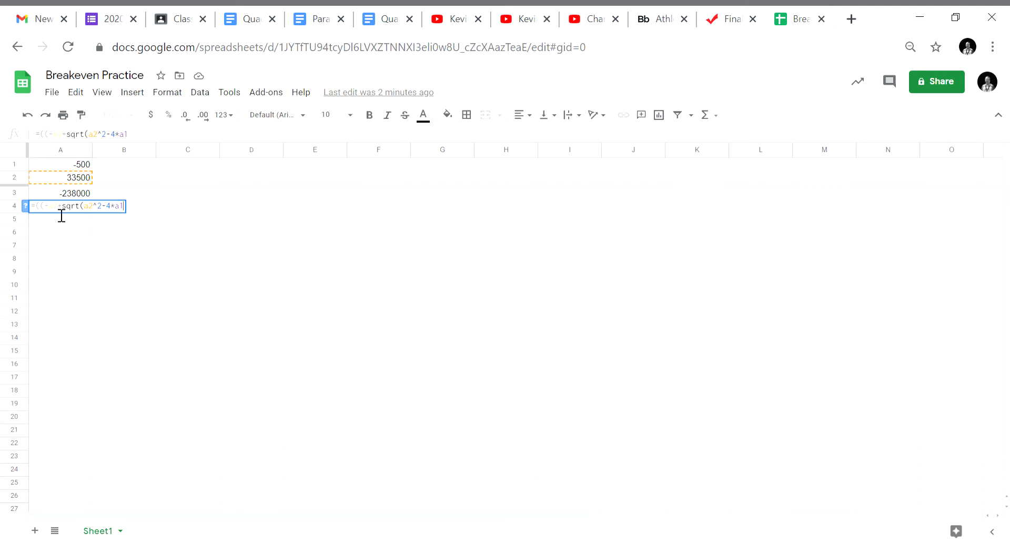
{"action": "type", "text": "*a3"}
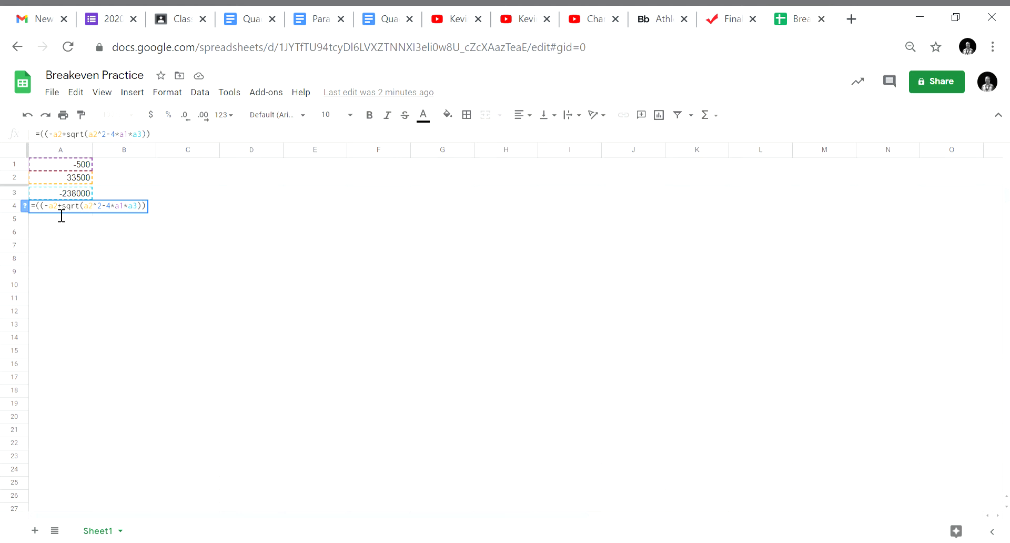
{"action": "type", "text": "/"}
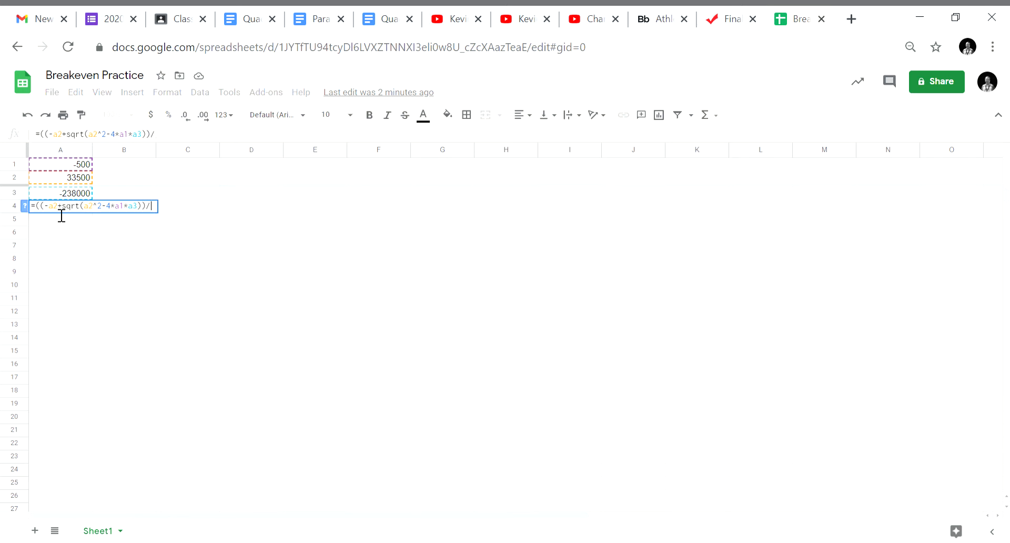
{"action": "type", "text": "(2"}
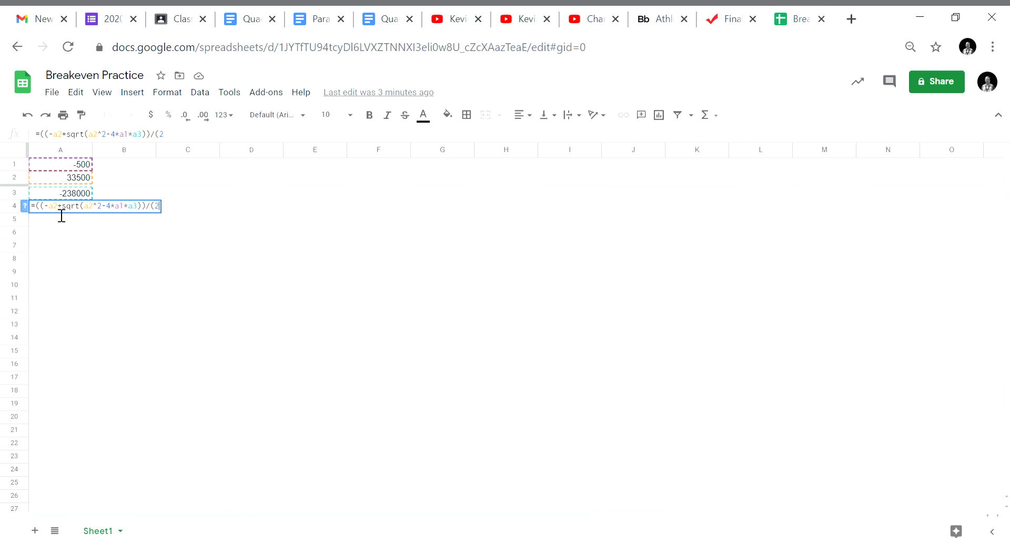
{"action": "type", "text": "*"}
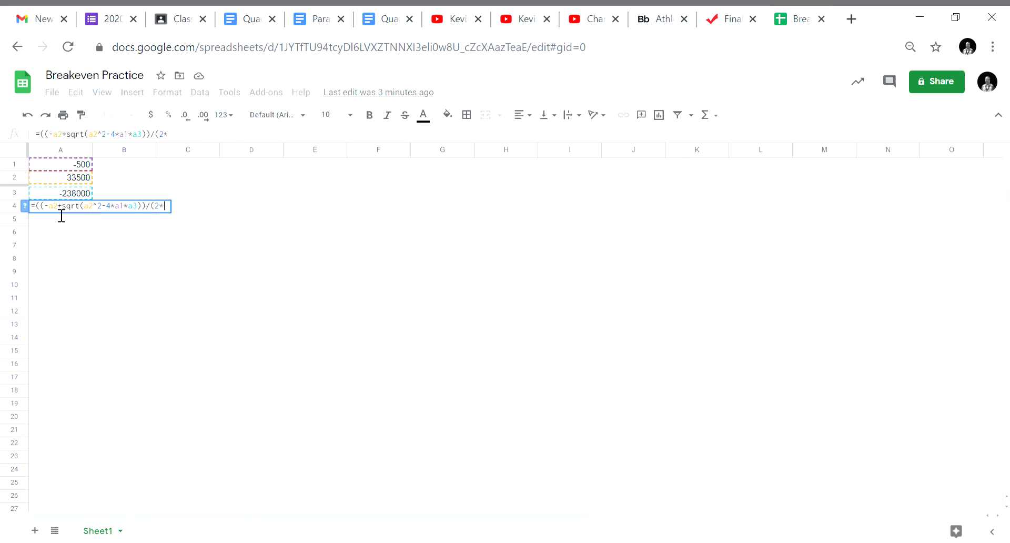
{"action": "type", "text": "a1"}
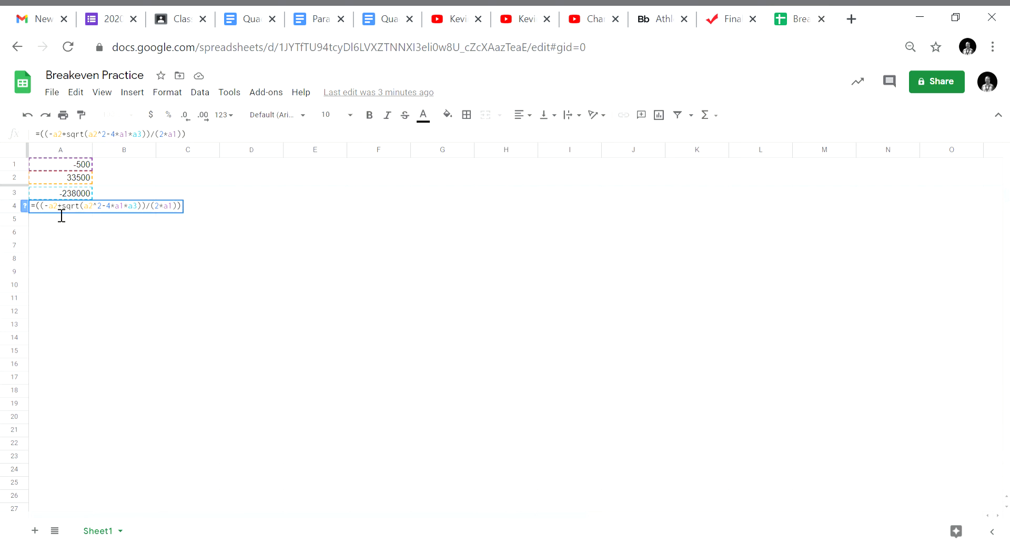
Step: Commit the A4 formula so it shows the first break-even root, about 8.0786
{"action": "key", "text": "enter"}
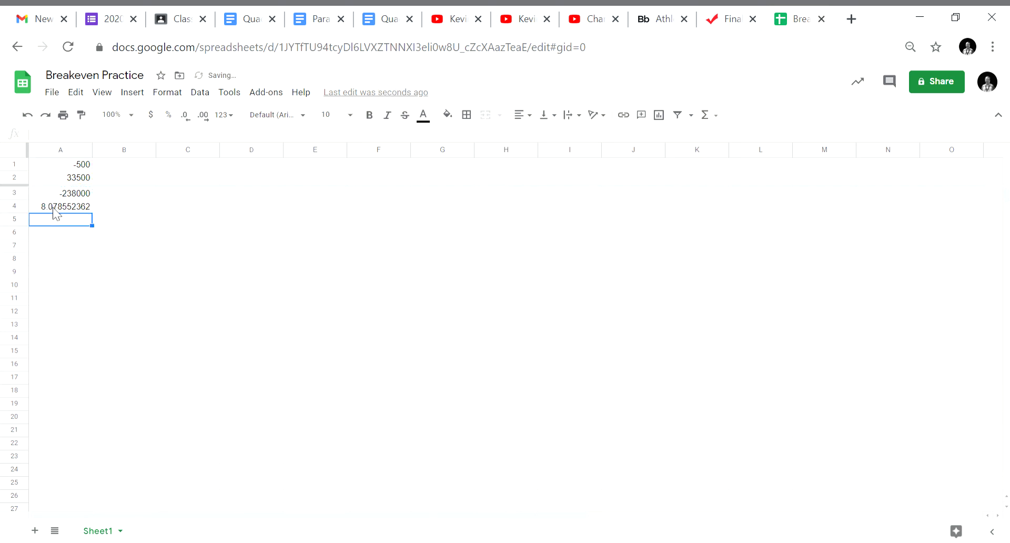
{"action": "mouse_move", "coordinate": [54, 256]}
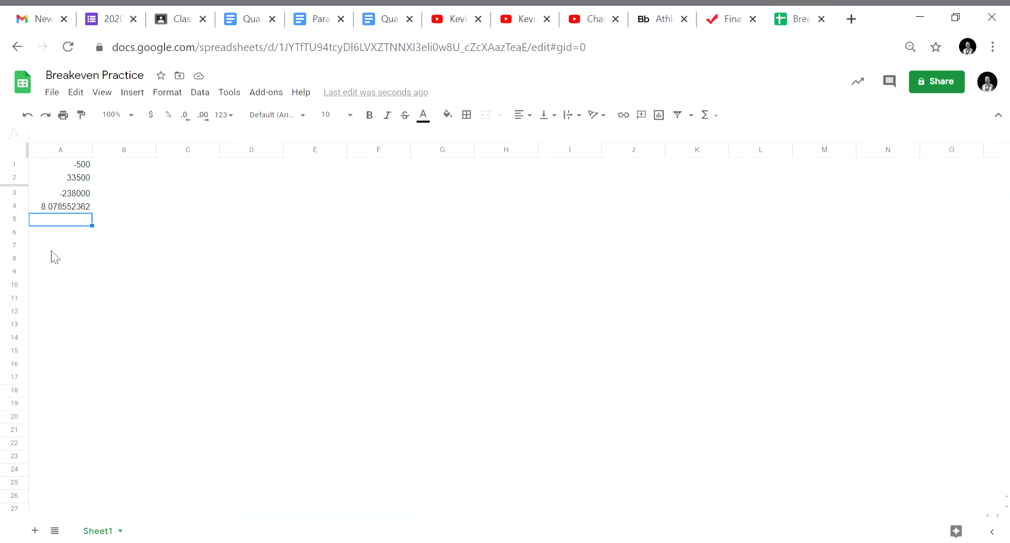
{"action": "mouse_move", "coordinate": [59, 227]}
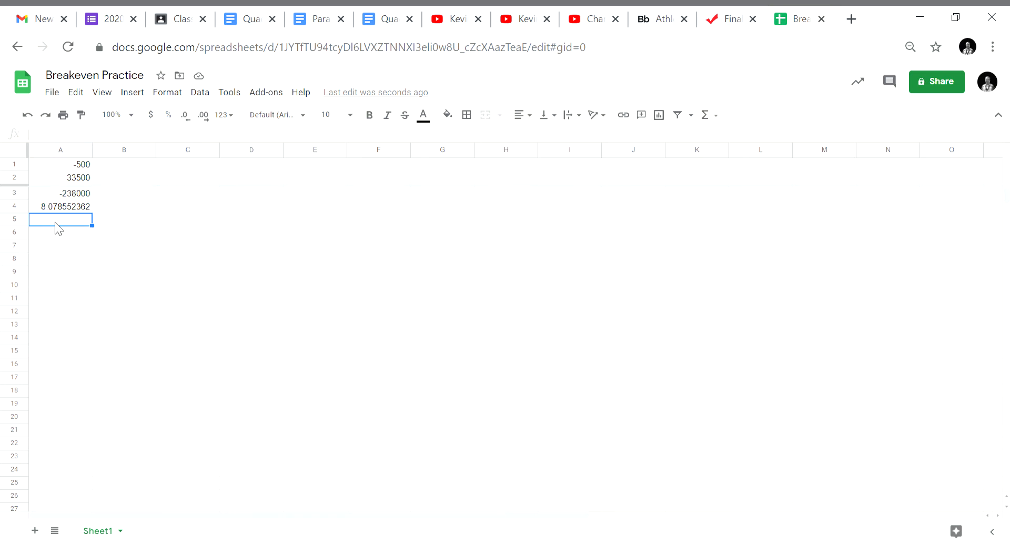
Step: In A5, start =((-A2-sqrt(A2^2 after erasing a stray minus sign
{"action": "type", "text": "="}
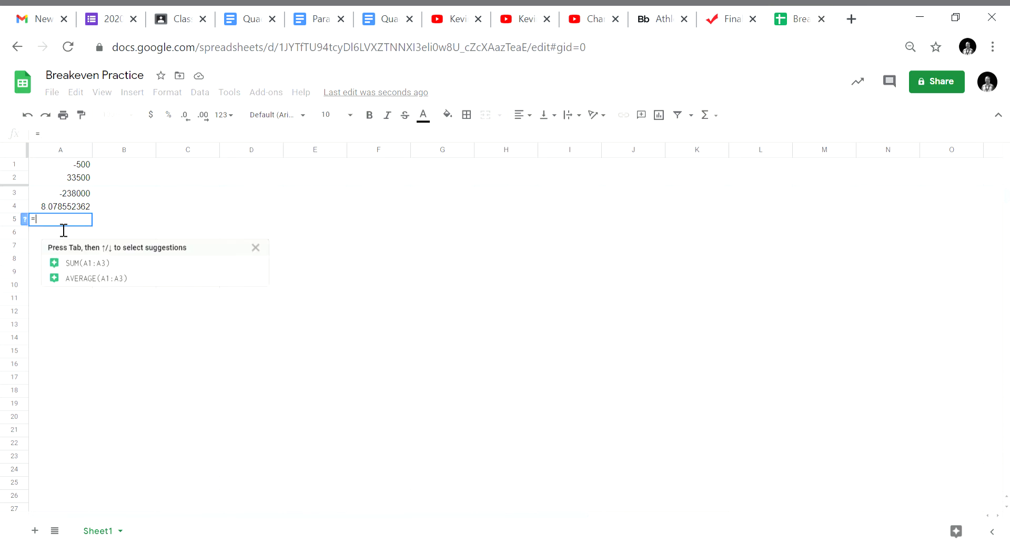
{"action": "type", "text": "("}
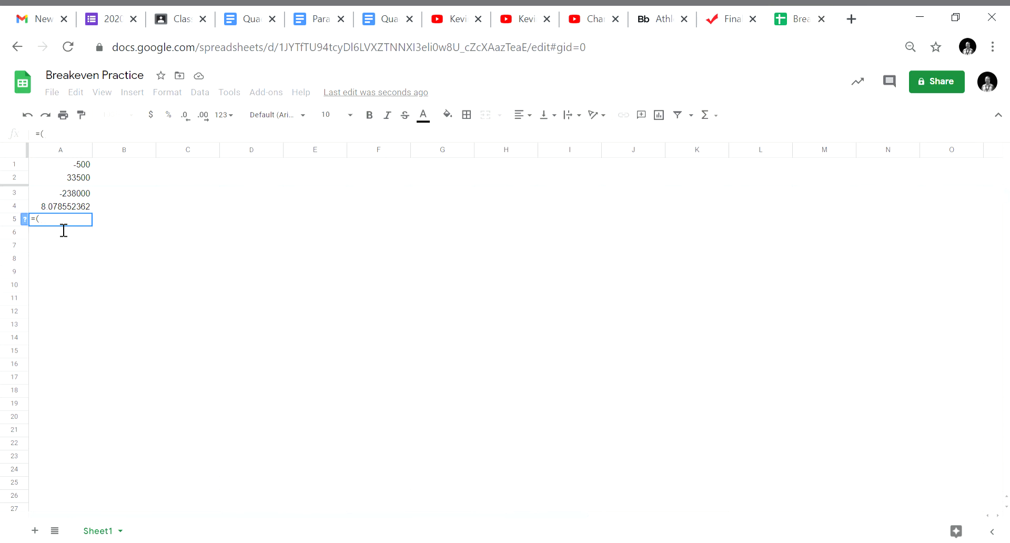
{"action": "type", "text": "-a2"}
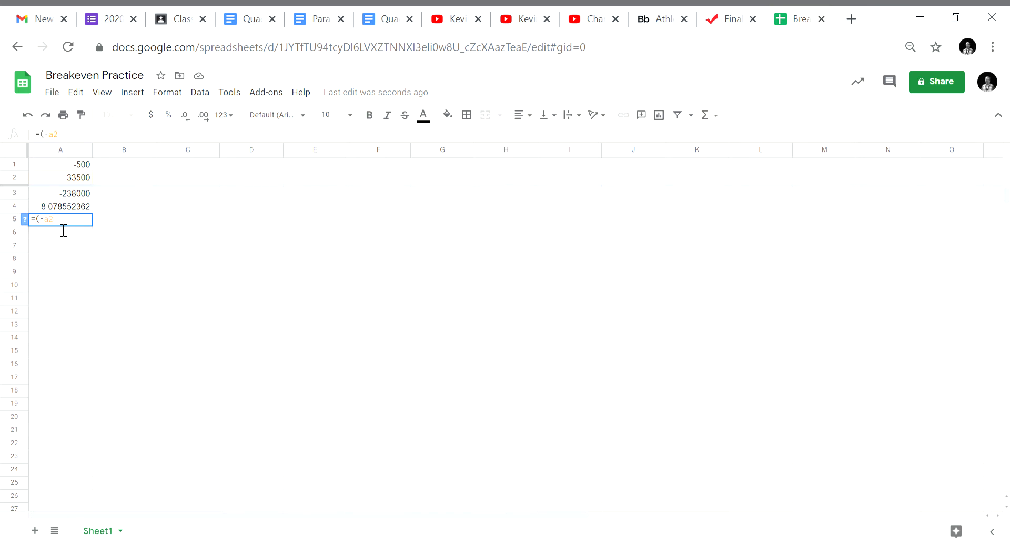
{"action": "type", "text": "-"}
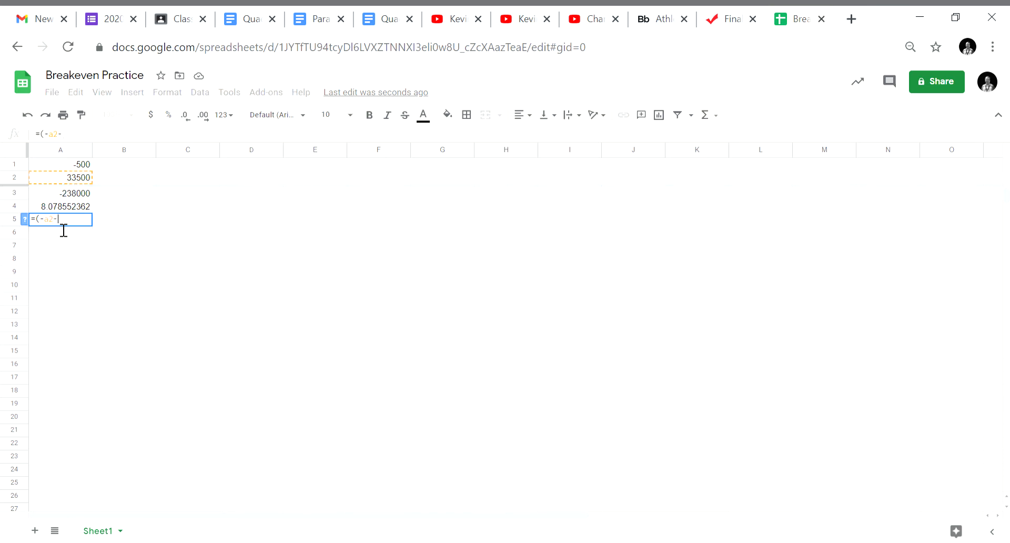
{"action": "key", "text": "Backspace"}
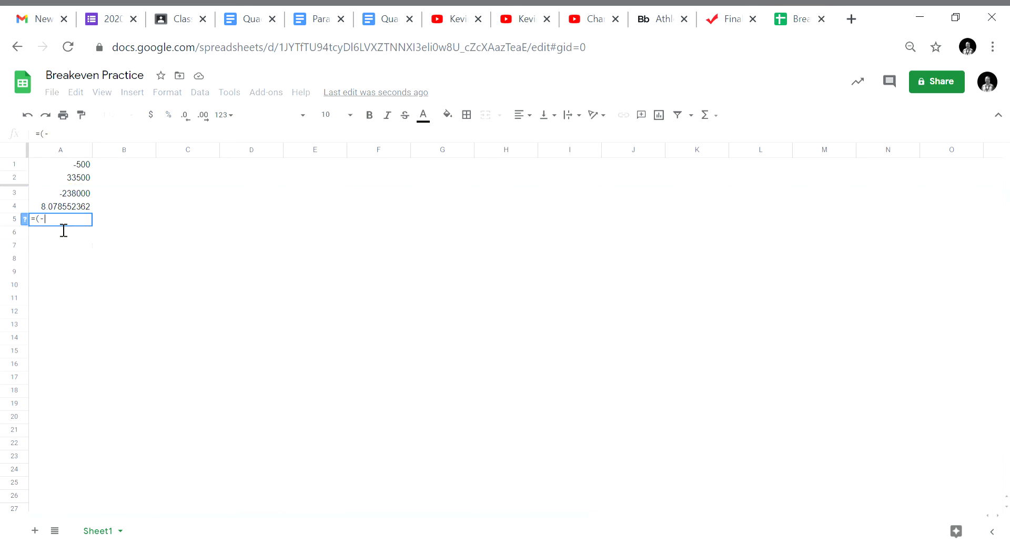
{"action": "key", "text": "Backspace"}
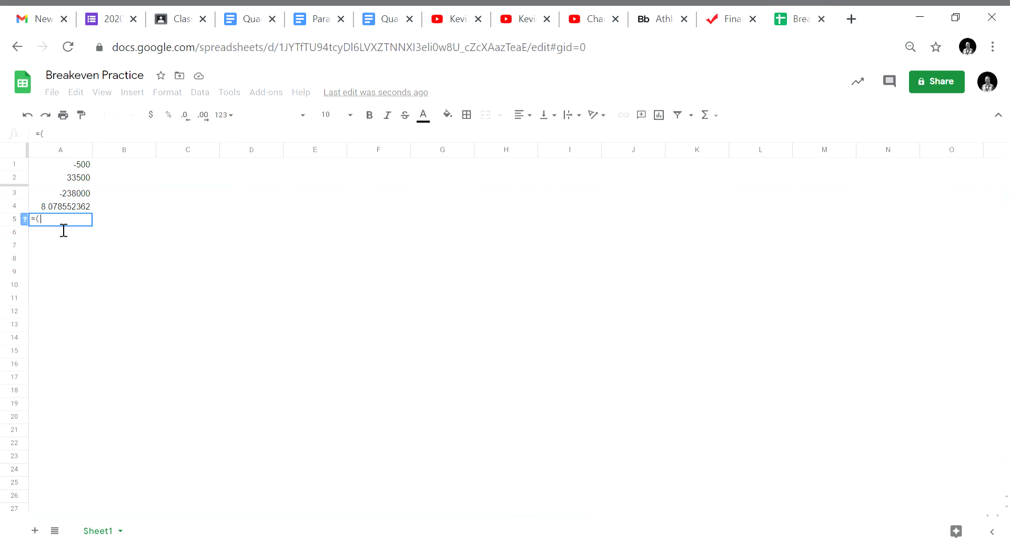
{"action": "type", "text": "("}
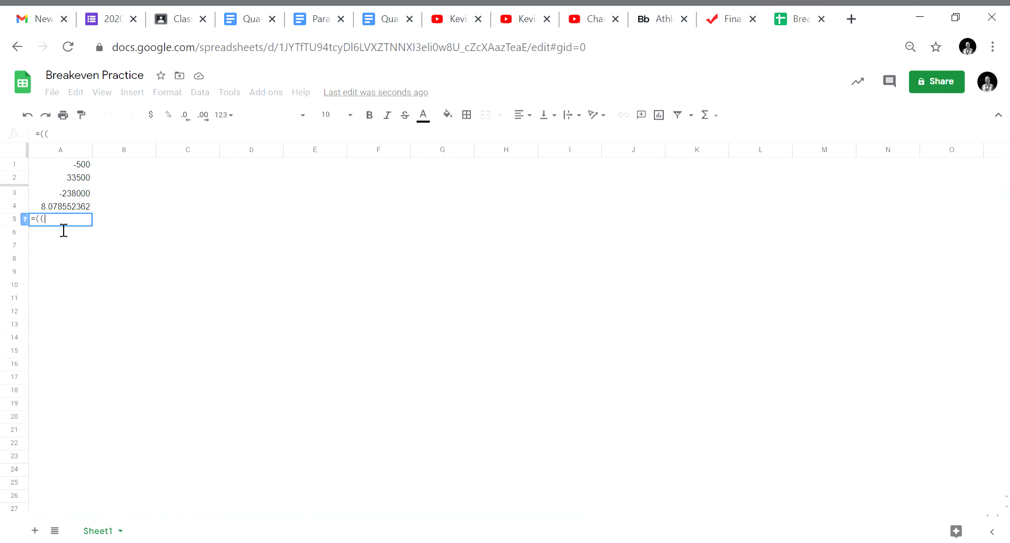
{"action": "type", "text": "-a2"}
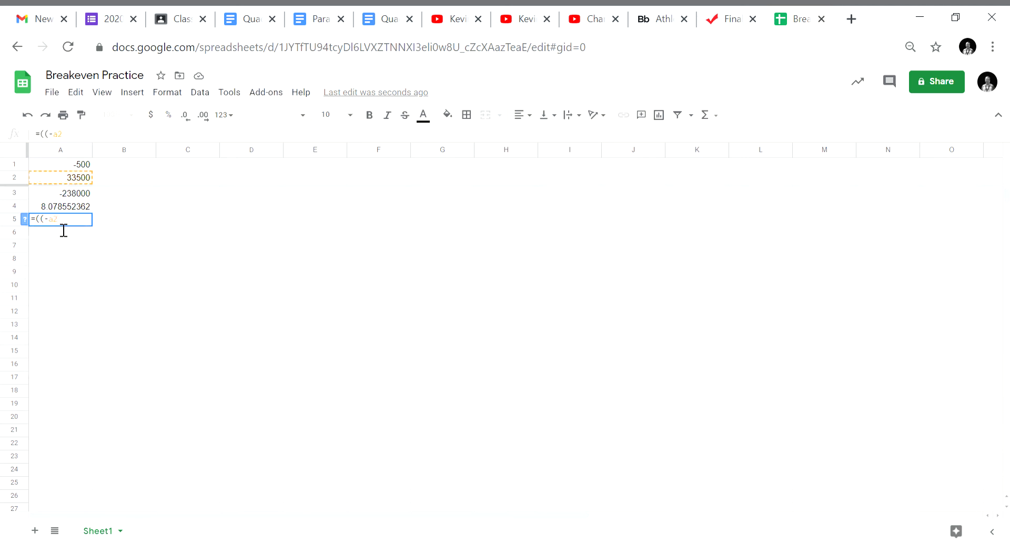
{"action": "type", "text": "-s"}
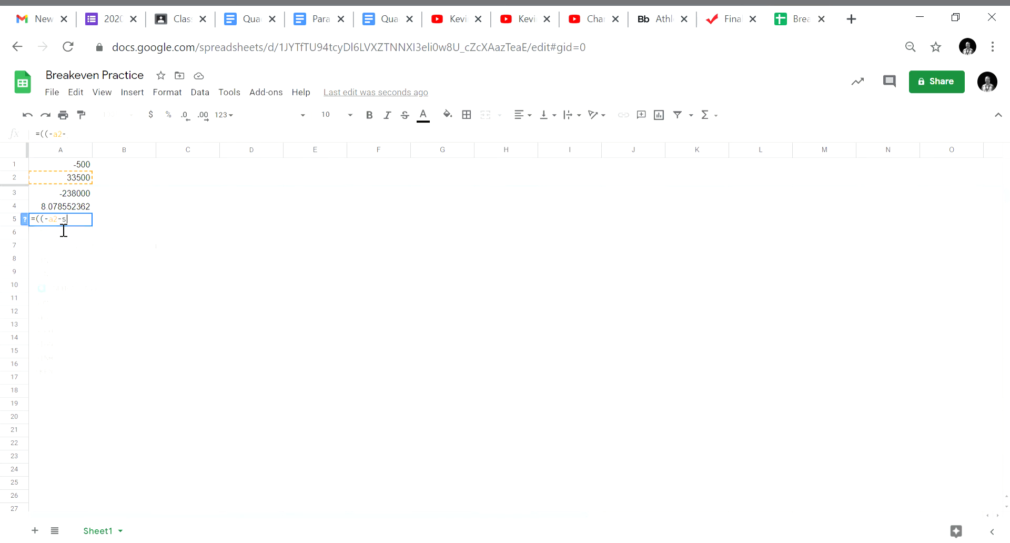
{"action": "type", "text": "sqrt"}
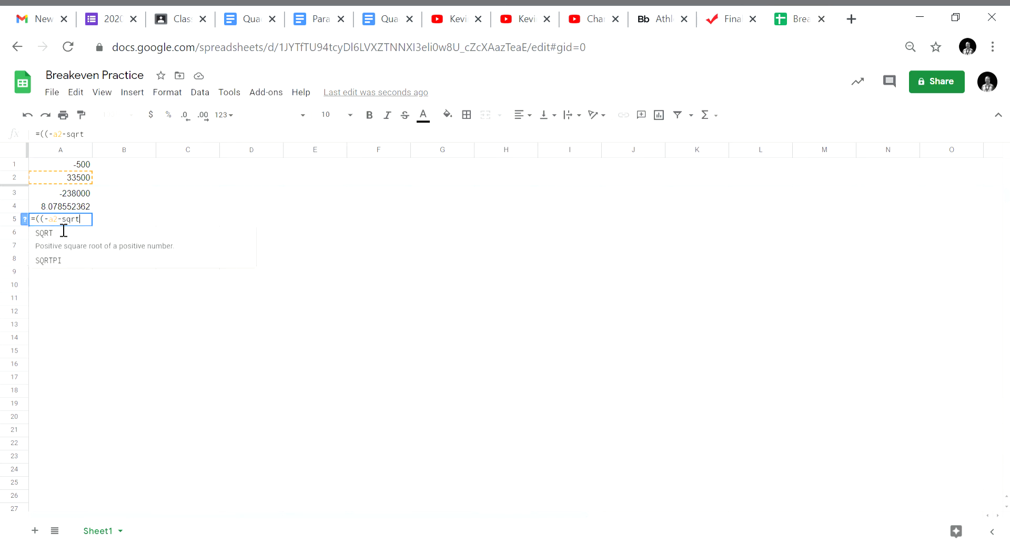
{"action": "type", "text": "("}
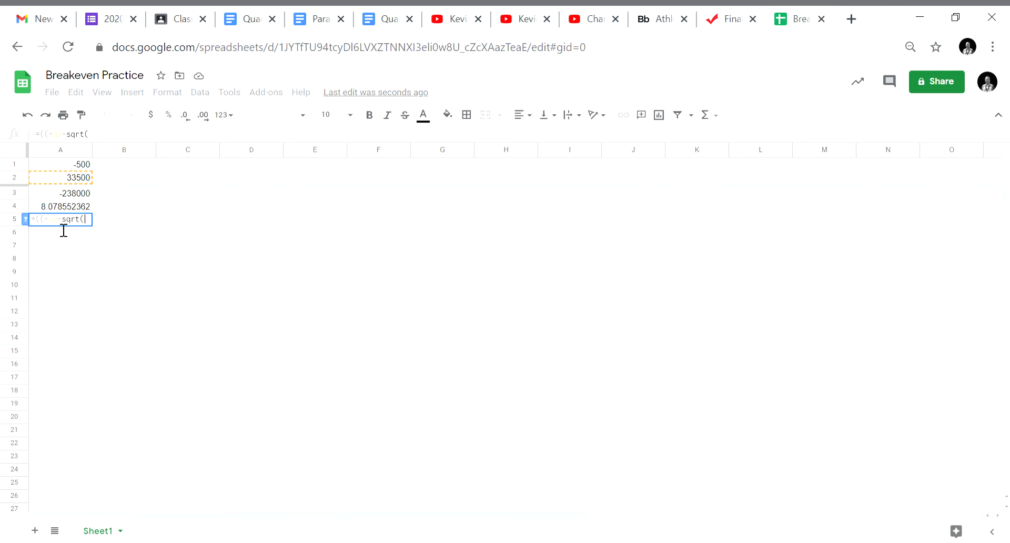
{"action": "type", "text": "a"}
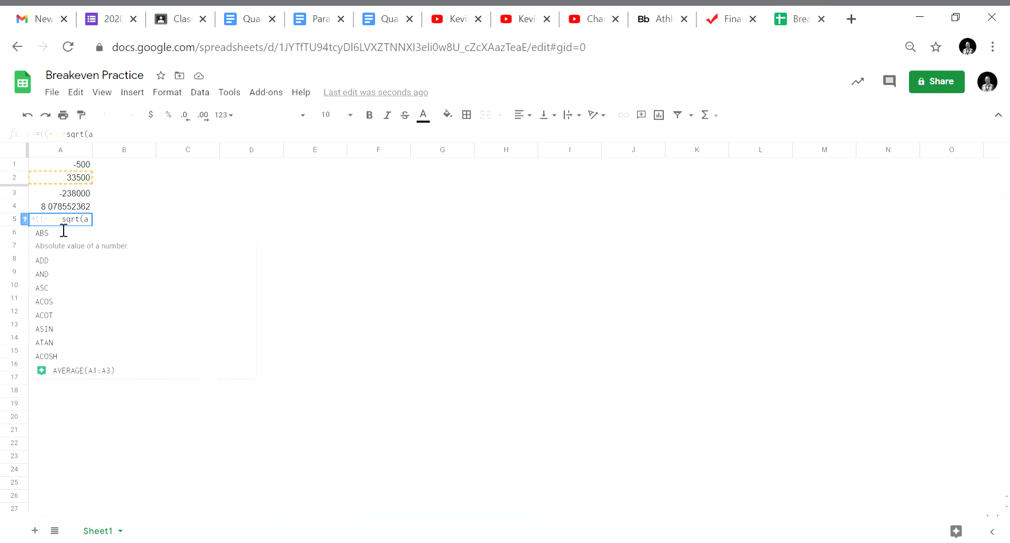
{"action": "type", "text": "2"}
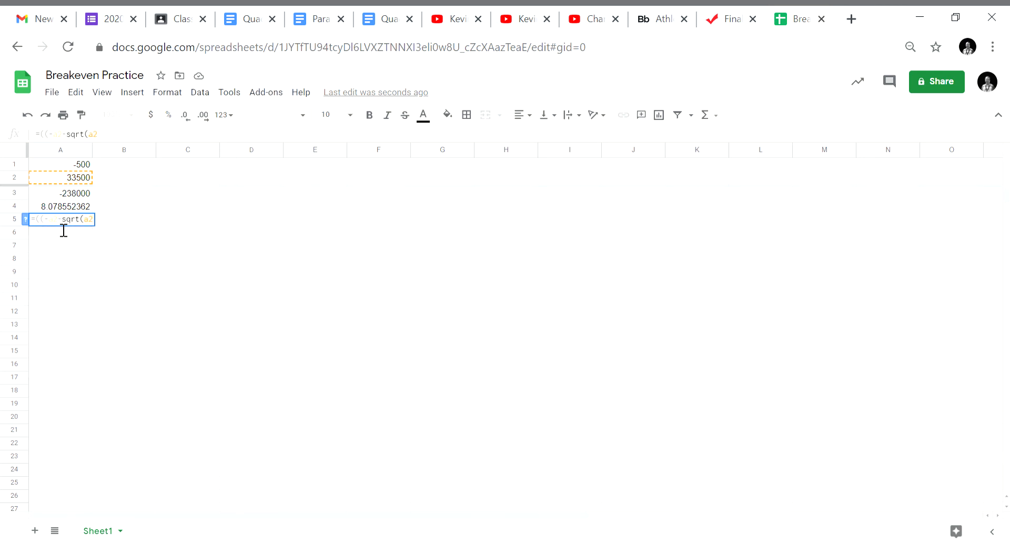
{"action": "type", "text": "^2"}
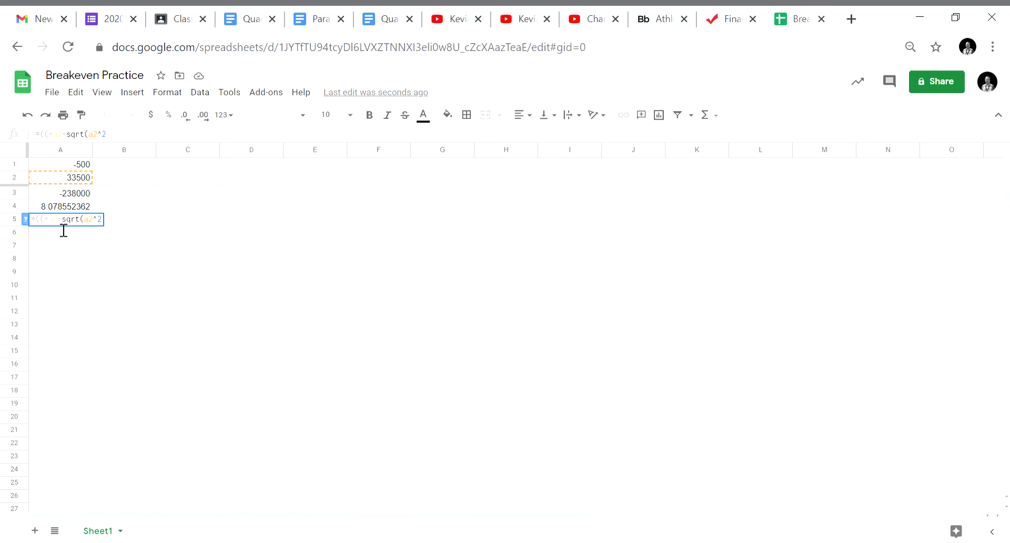
Step: Finish the A5 formula with -4*A1*A3))/(2*A1)) and commit it, giving about 58.9214
{"action": "type", "text": "-4*a1*"}
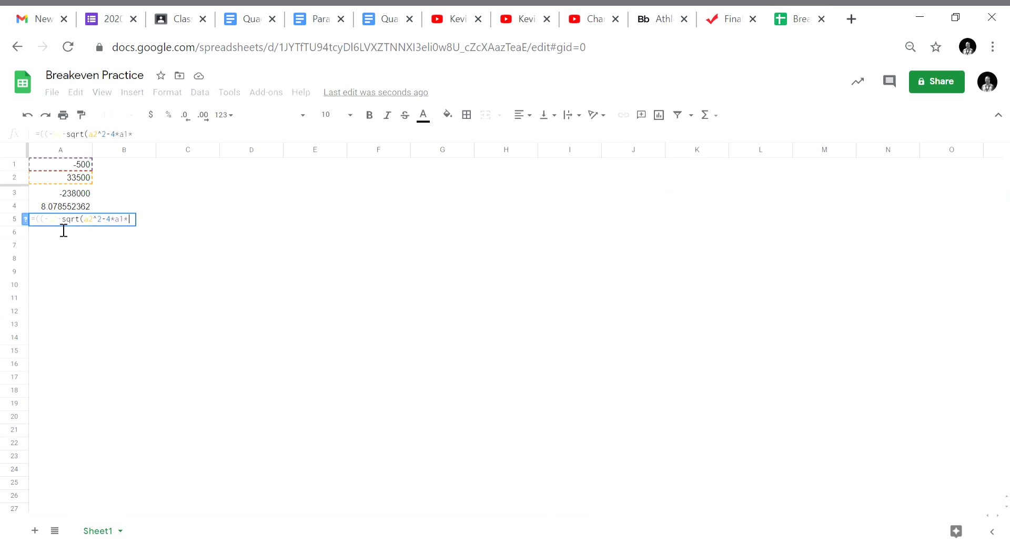
{"action": "type", "text": "a3)"}
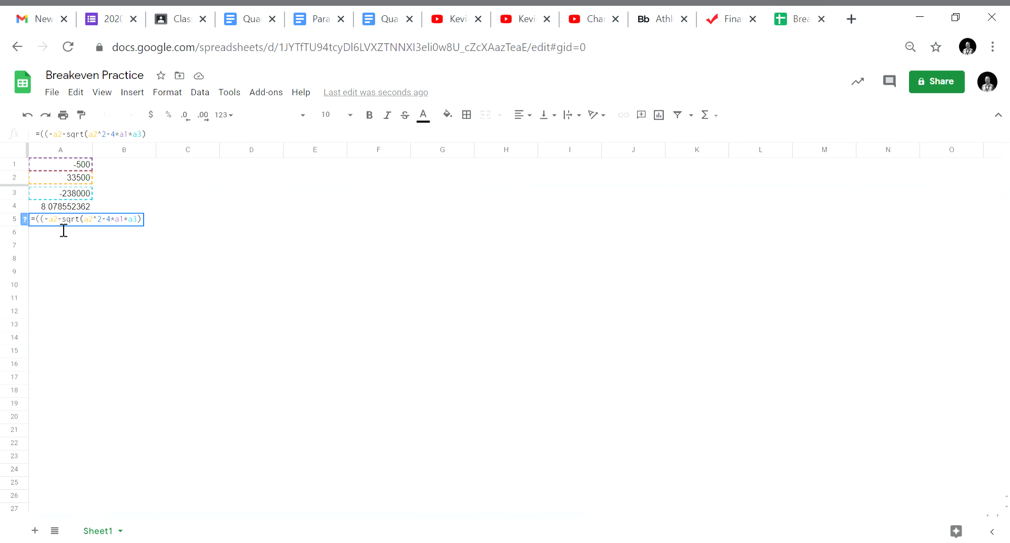
{"action": "type", "text": ")"}
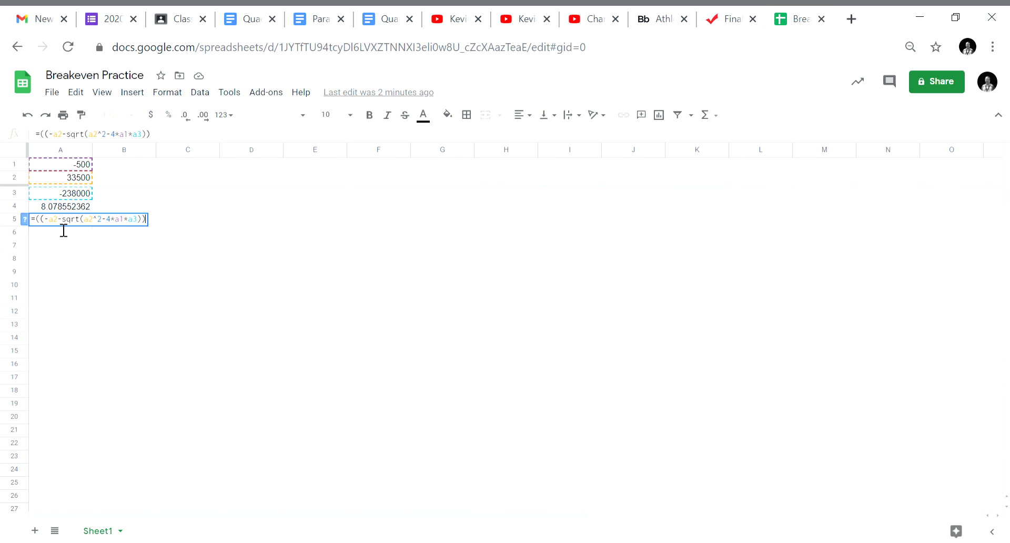
{"action": "type", "text": "/"}
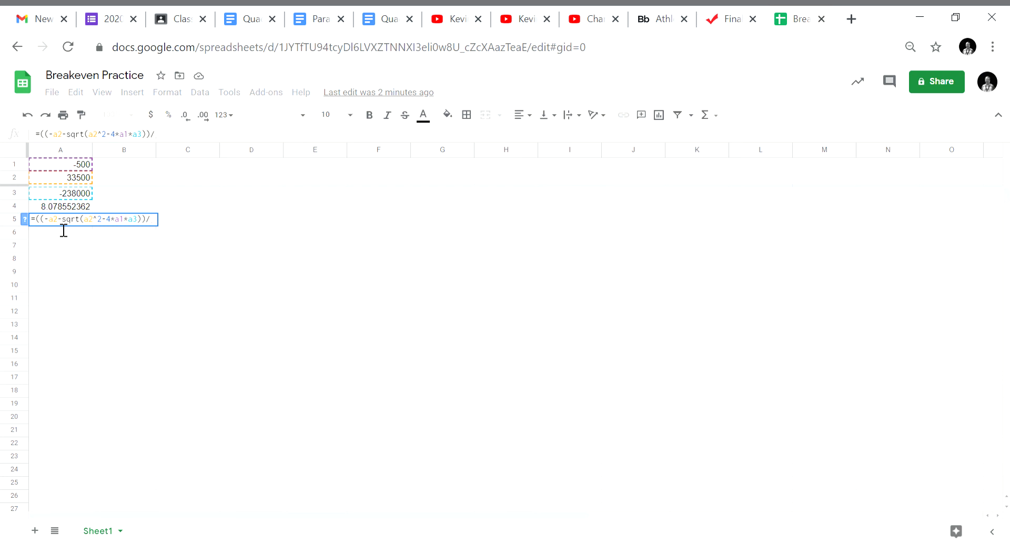
{"action": "type", "text": "("}
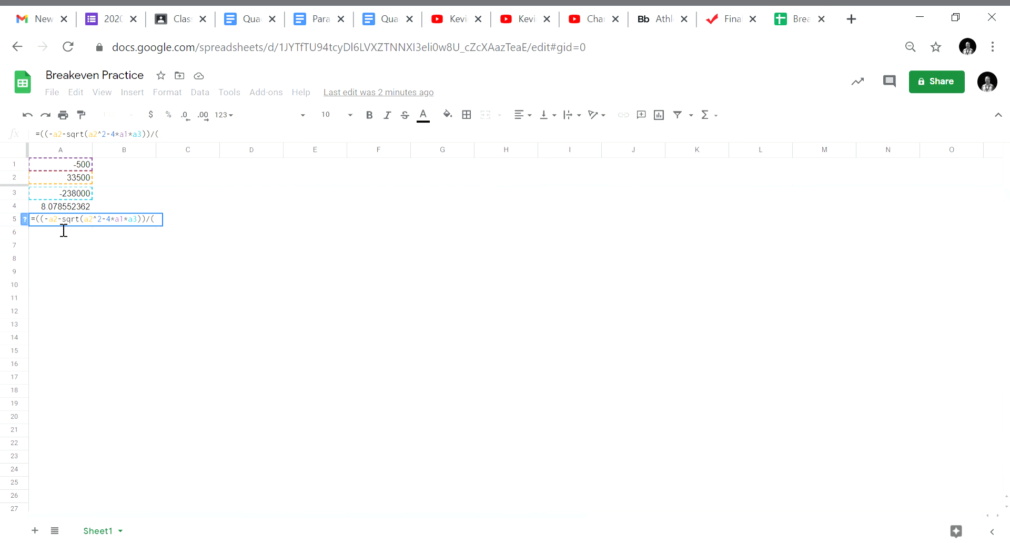
{"action": "type", "text": "2"}
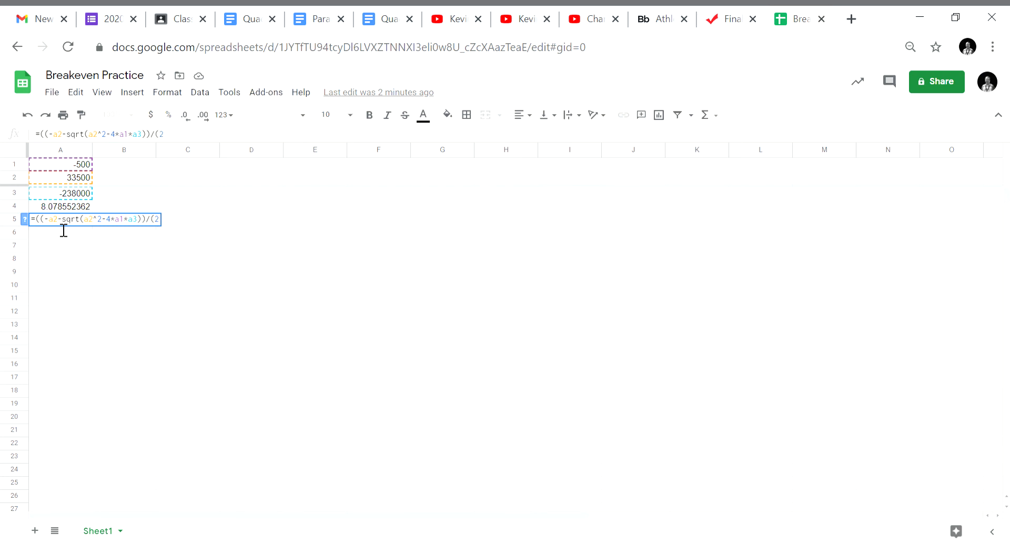
{"action": "type", "text": "*"}
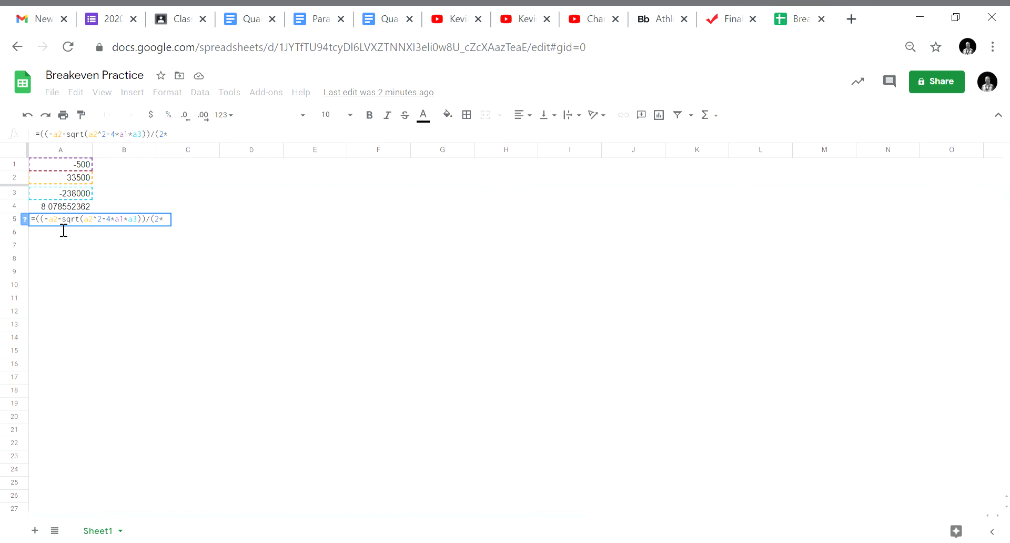
{"action": "type", "text": "a1"}
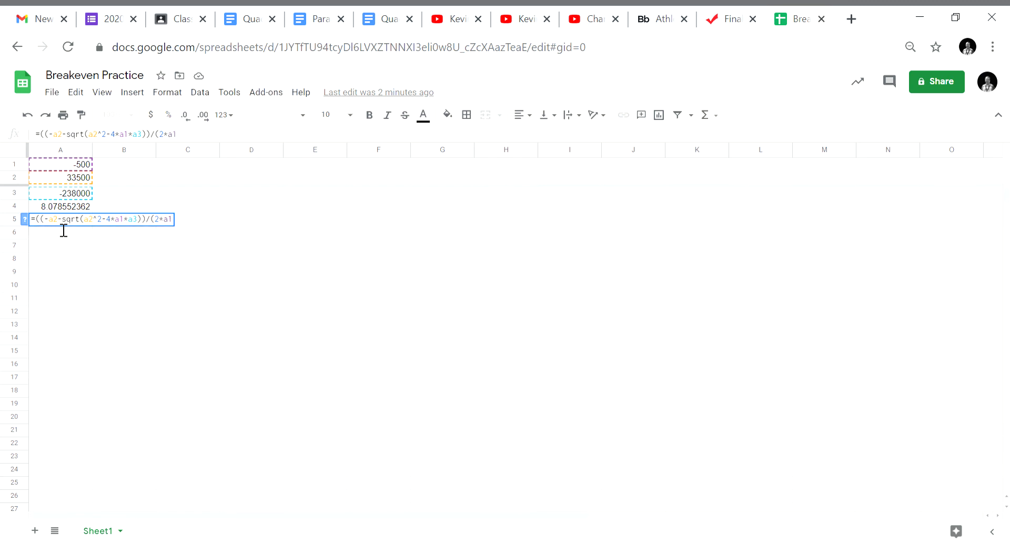
{"action": "type", "text": "))"}
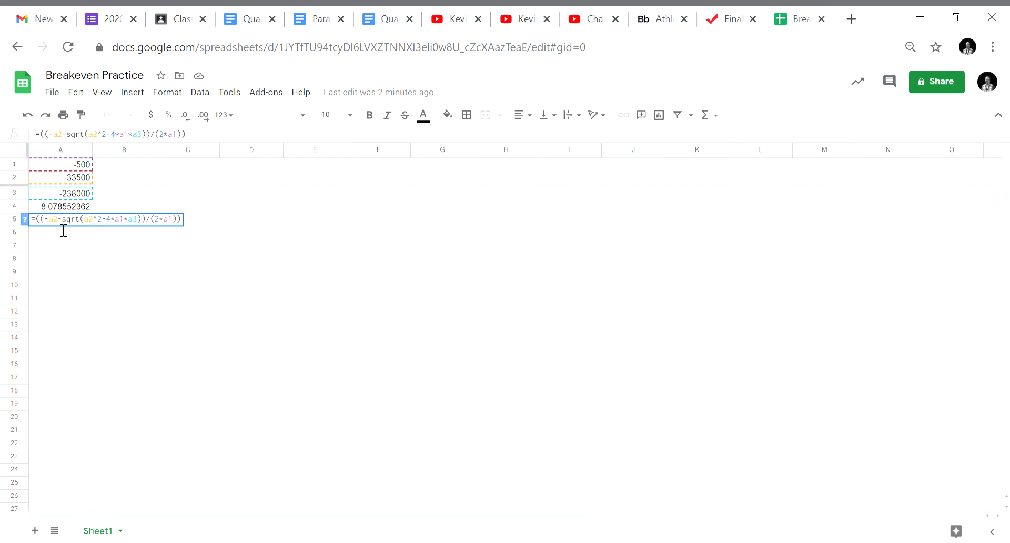
{"action": "key", "text": "enter"}
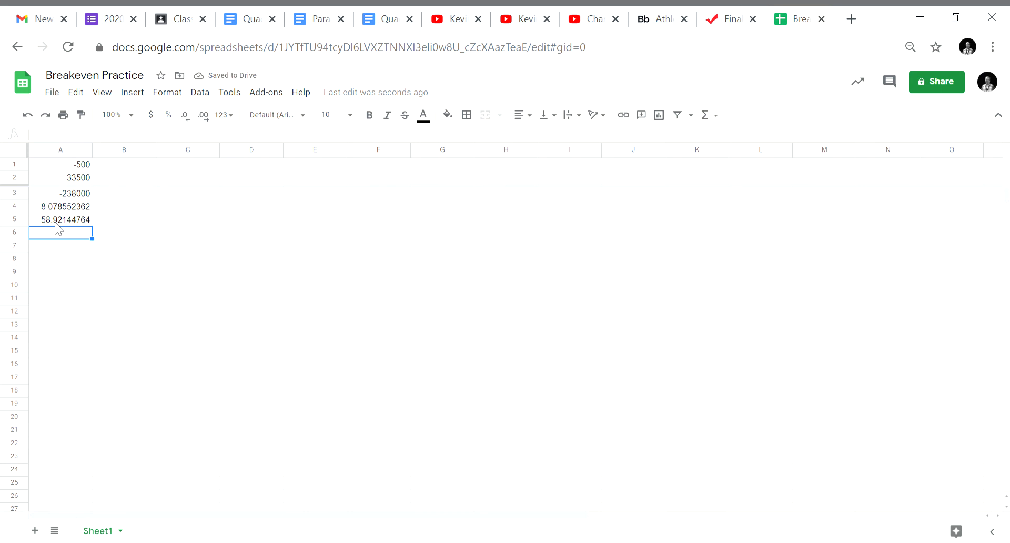
{"action": "mouse_move", "coordinate": [290, 244]}
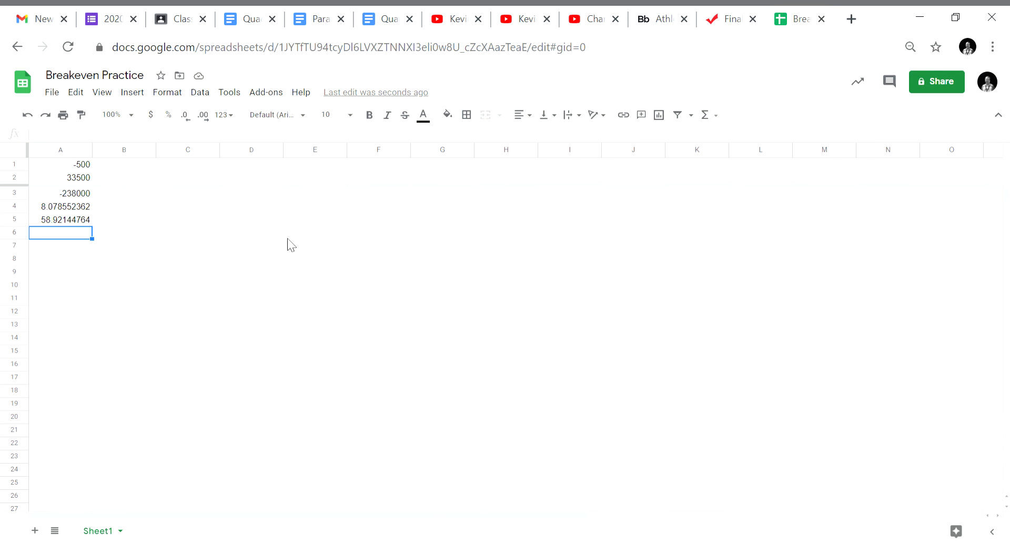
{"action": "mouse_move", "coordinate": [177, 105]}
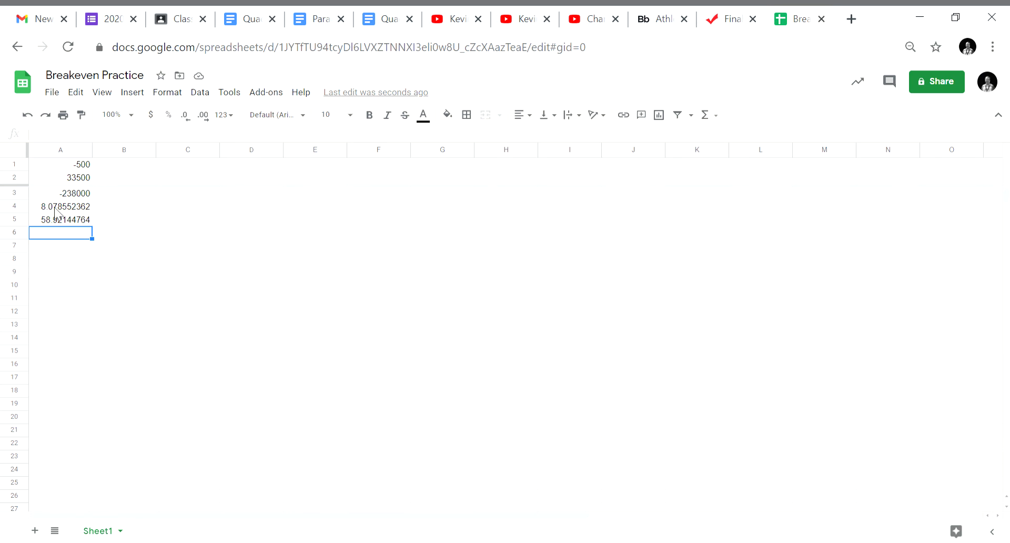
{"action": "mouse_move", "coordinate": [57, 240]}
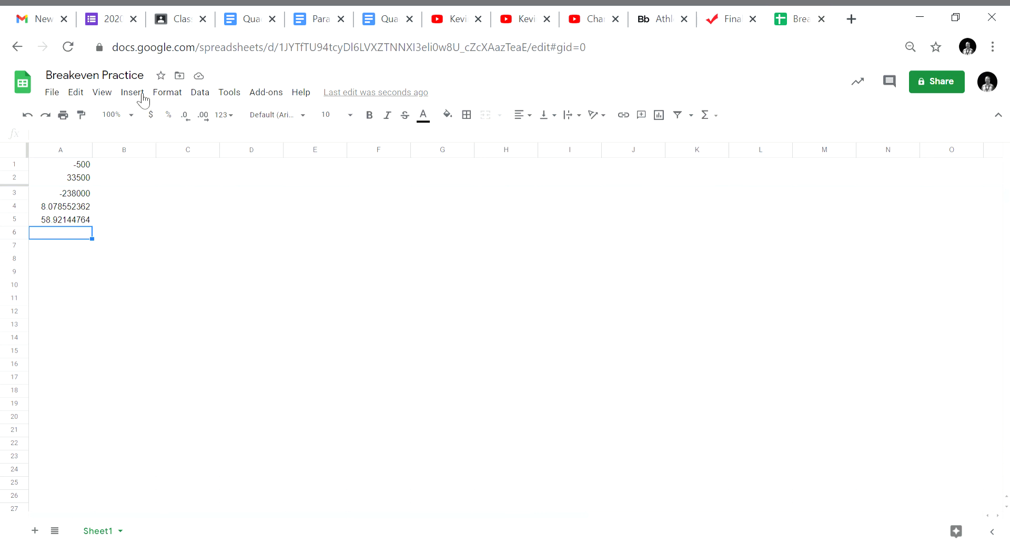
Step: Insert a new drawing with a text box reading 'The breakeven points are'
{"action": "left_click", "coordinate": [132, 92]}
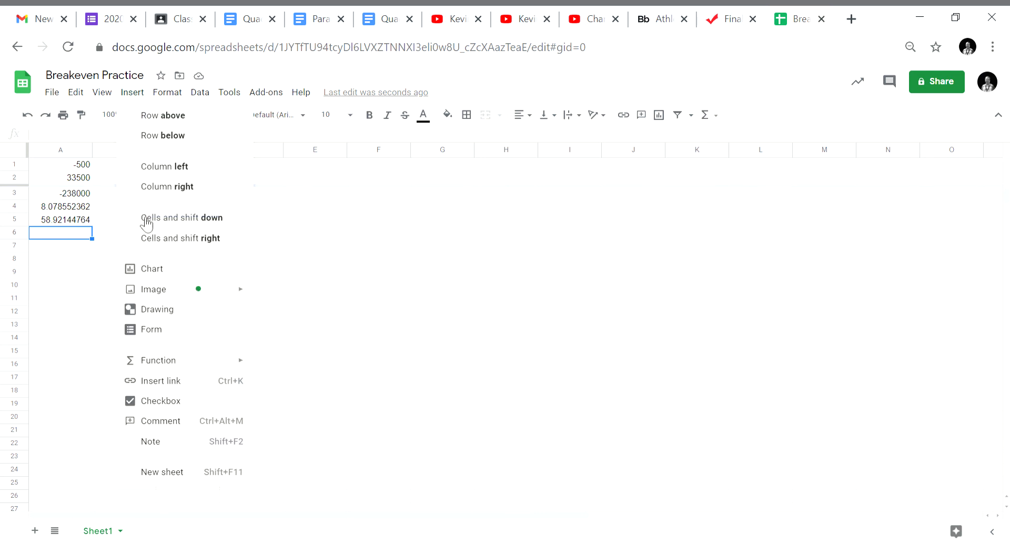
{"action": "left_click", "coordinate": [157, 309]}
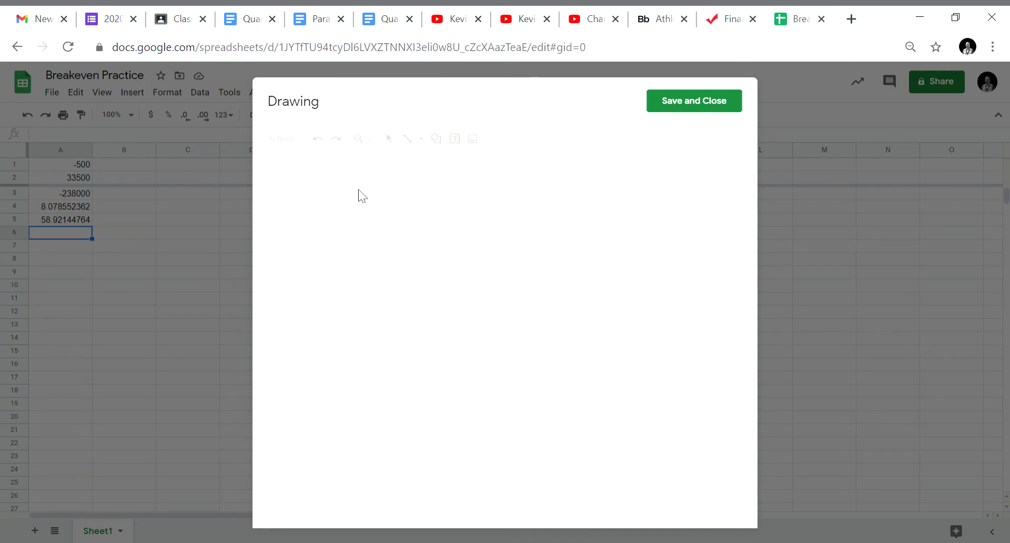
{"action": "left_click", "coordinate": [454, 138]}
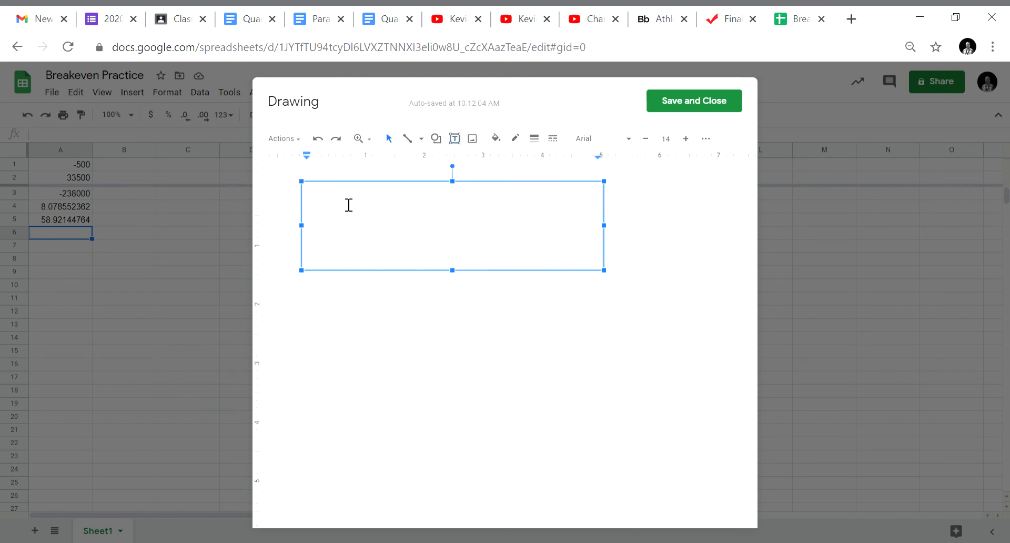
{"action": "type", "text": "The"}
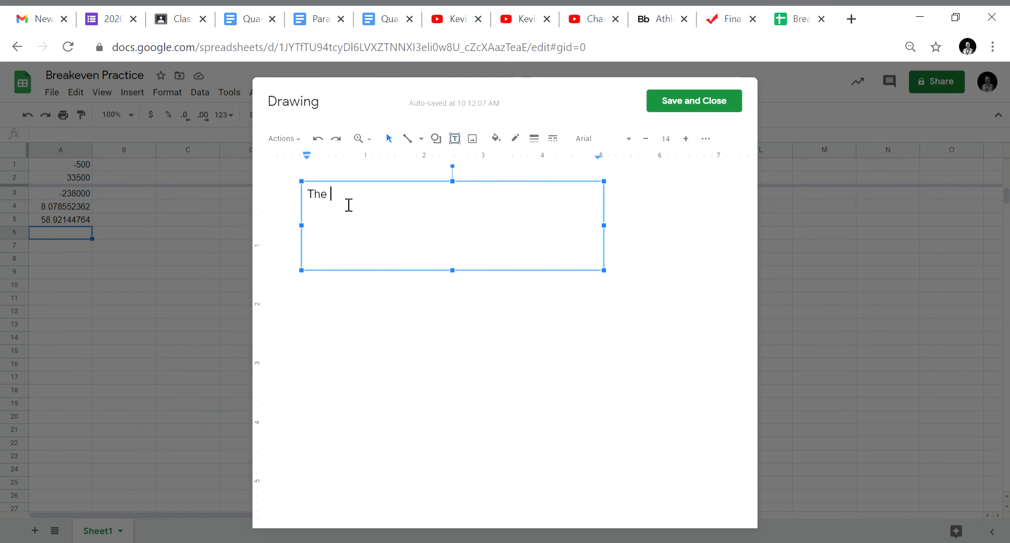
{"action": "type", "text": "break"}
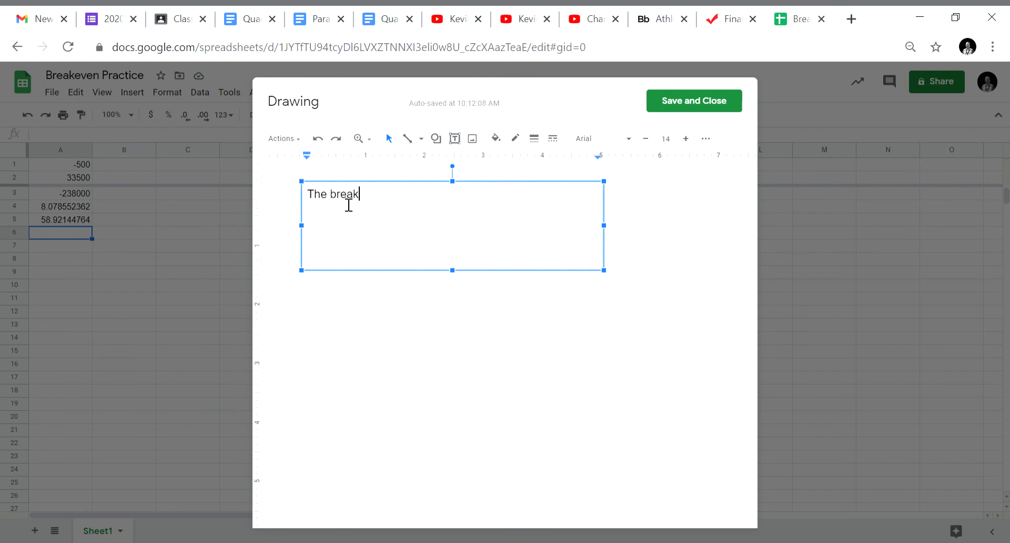
{"action": "type", "text": "even po"}
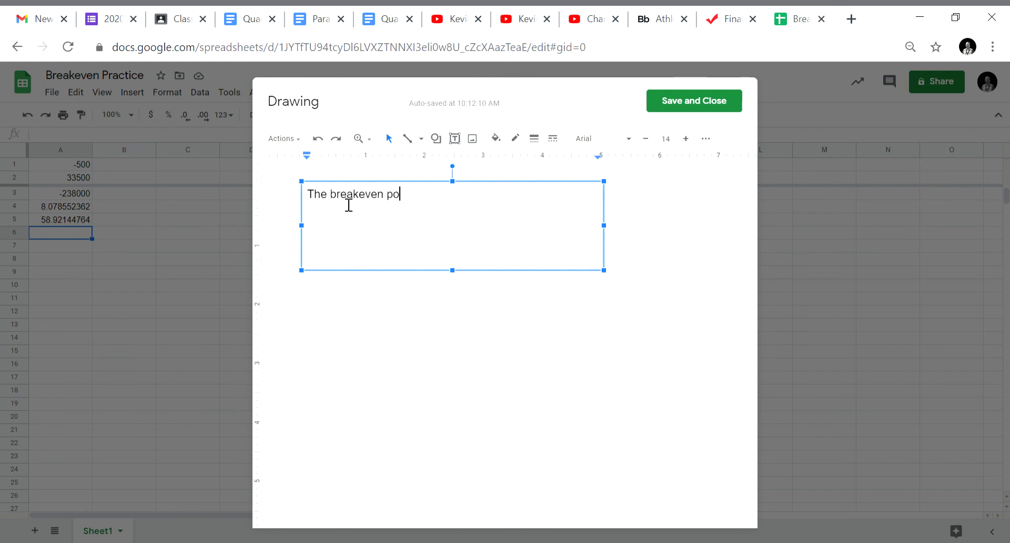
{"action": "type", "text": "ints are"}
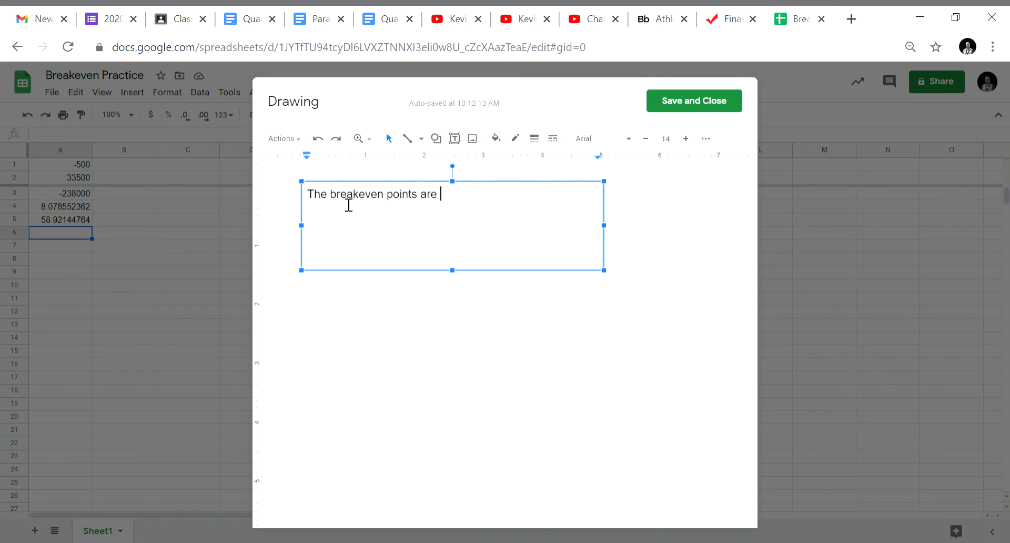
Step: Add '$8.08 and $58.92' to the text and save the drawing onto the sheet
{"action": "type", "text": "$8"}
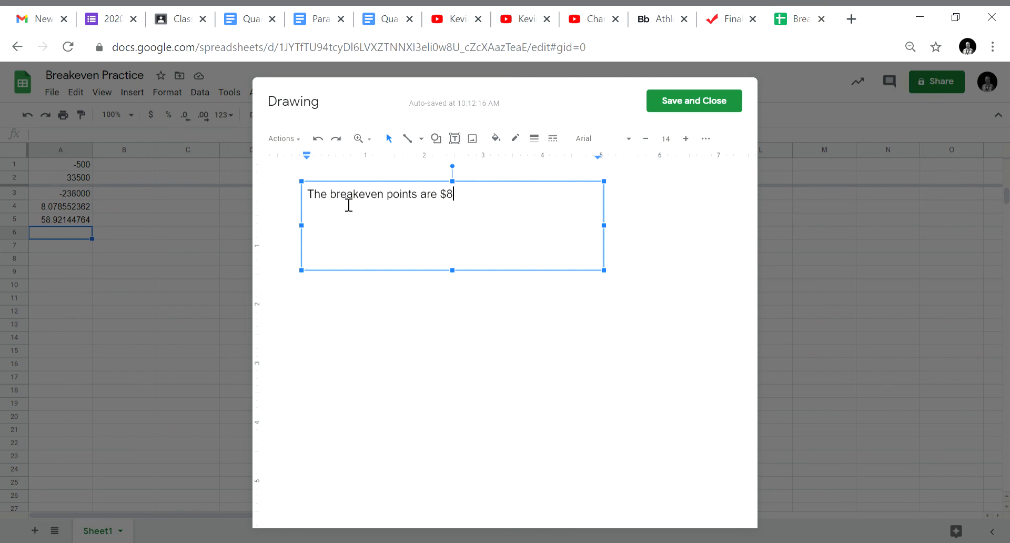
{"action": "type", "text": ".08 and"}
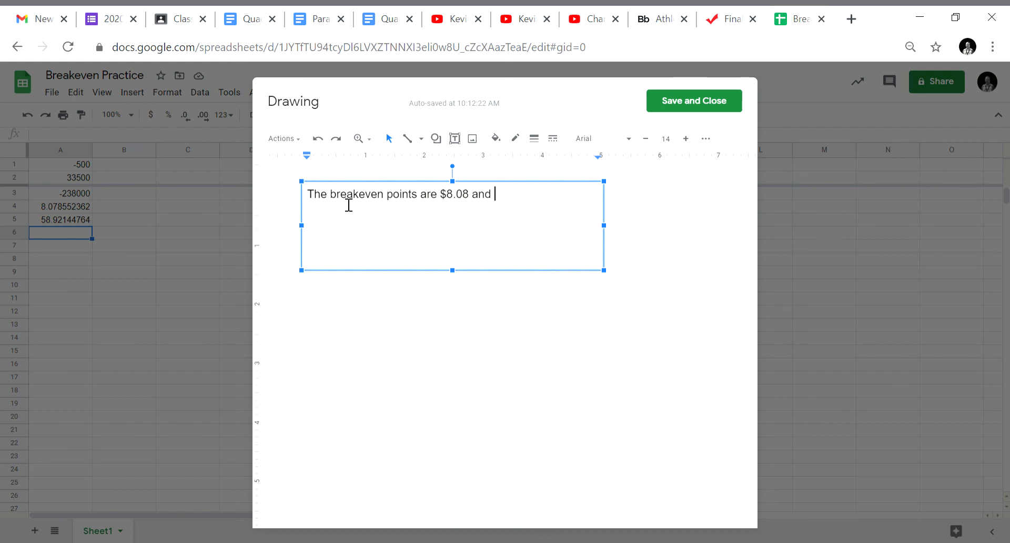
{"action": "type", "text": "$58"}
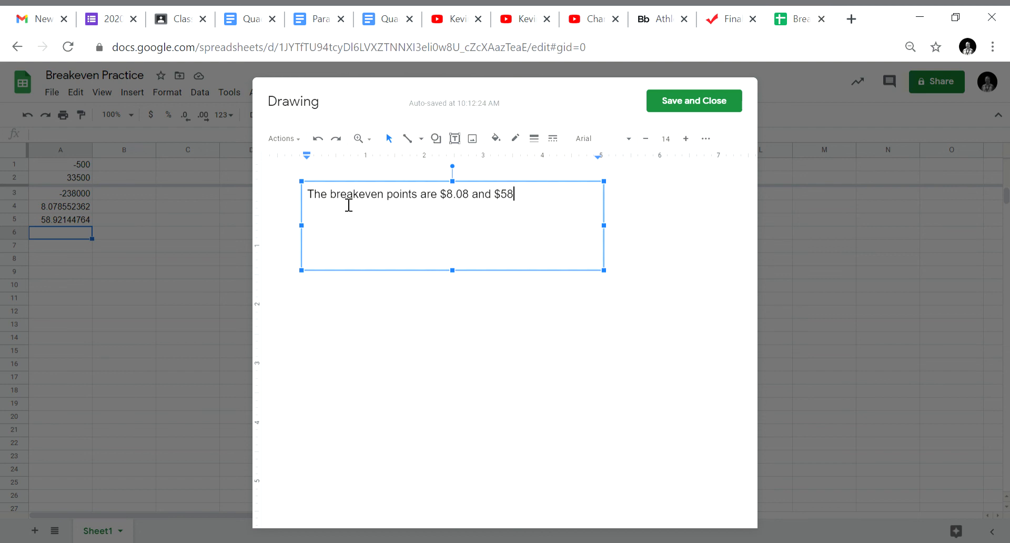
{"action": "type", "text": "."}
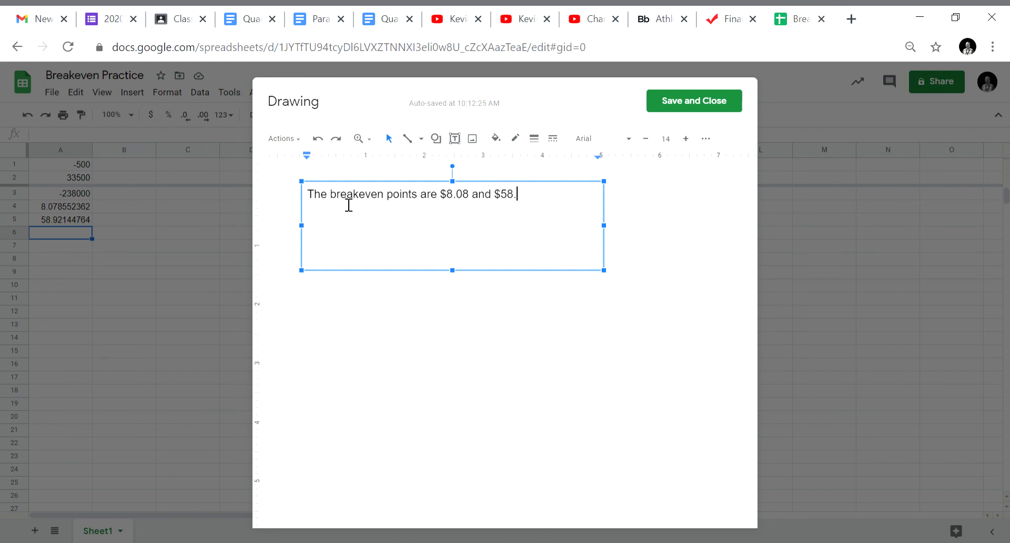
{"action": "type", "text": "92"}
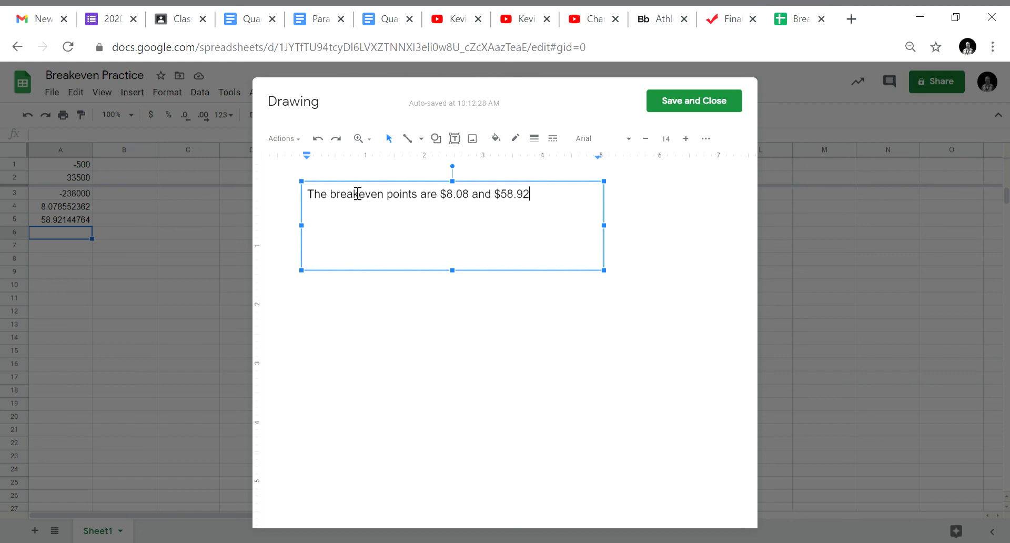
{"action": "mouse_move", "coordinate": [693, 101]}
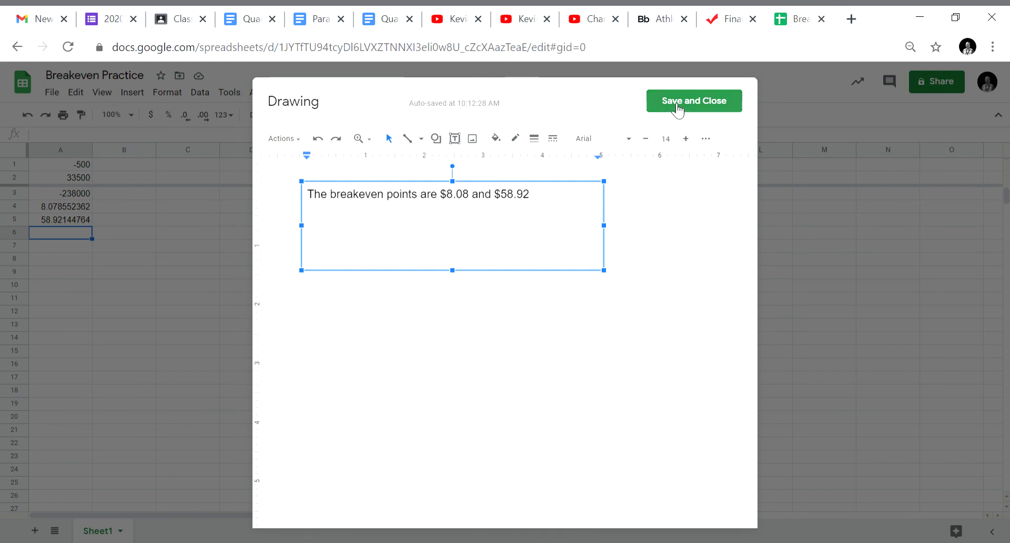
{"action": "left_click", "coordinate": [694, 100]}
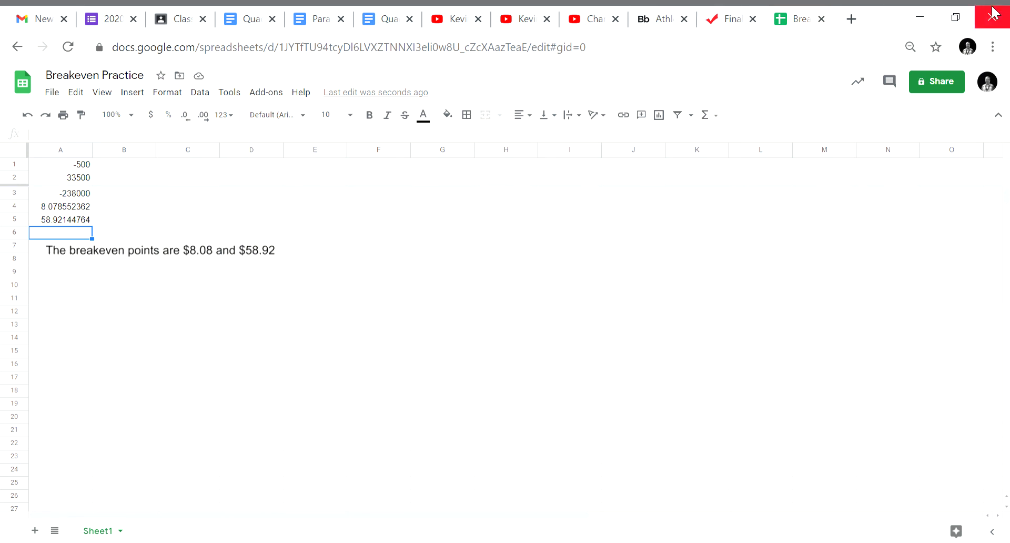
{"action": "mouse_move", "coordinate": [934, 112]}
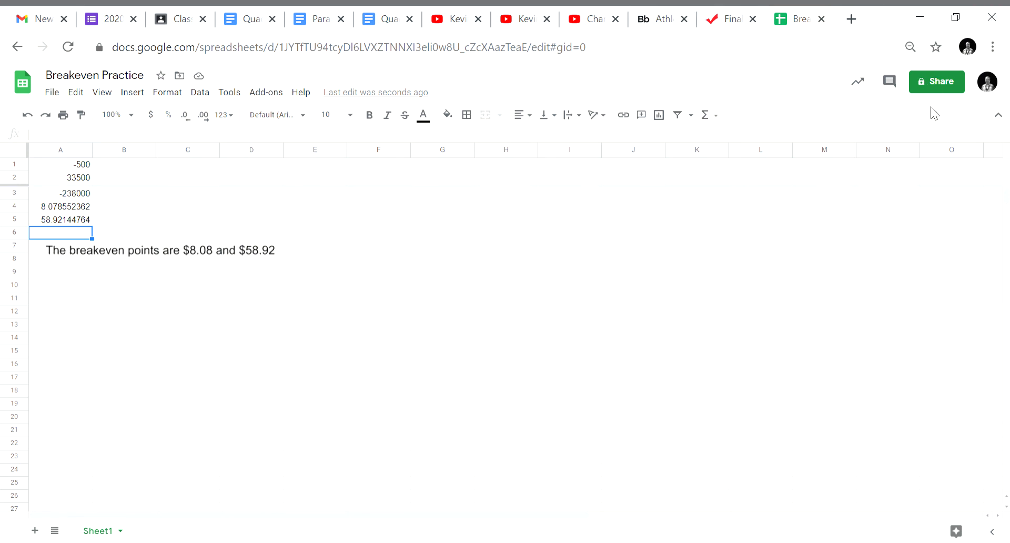